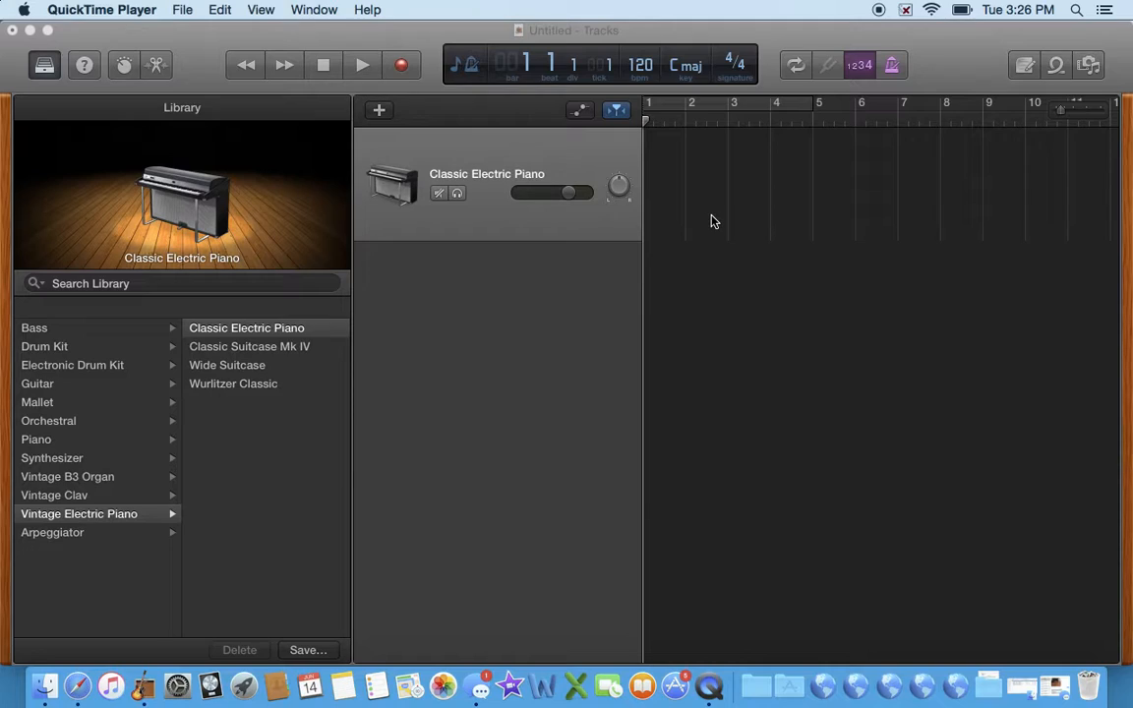
mouse_move(439, 240)
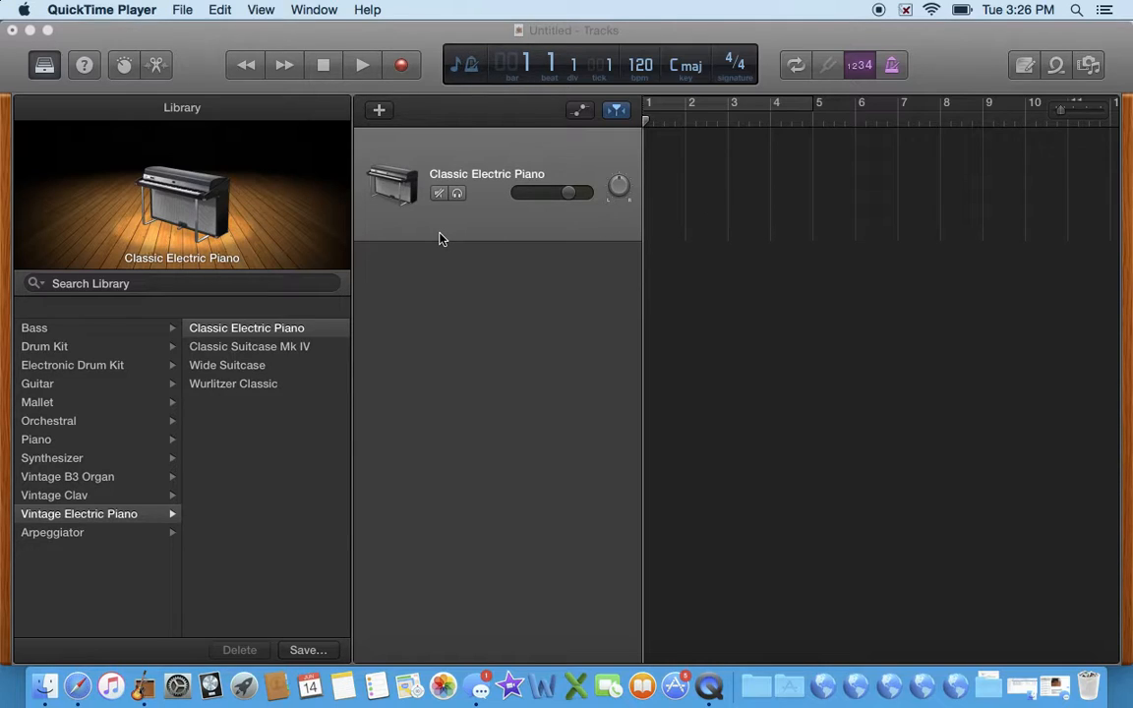
Step: Bring the untitled GarageBand project with its single Classic Electric Piano track to the front
click(314, 9)
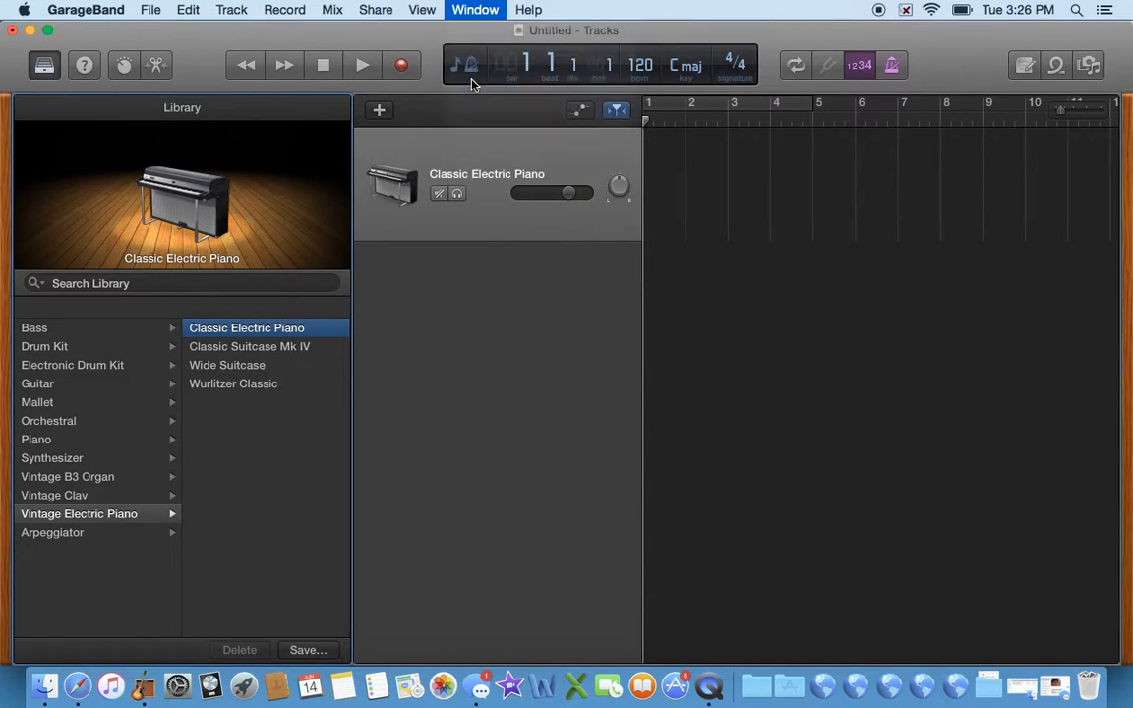
Step: Show the Musical Typing keyboard and start a count-in recording on Classic Electric Piano
click(475, 10)
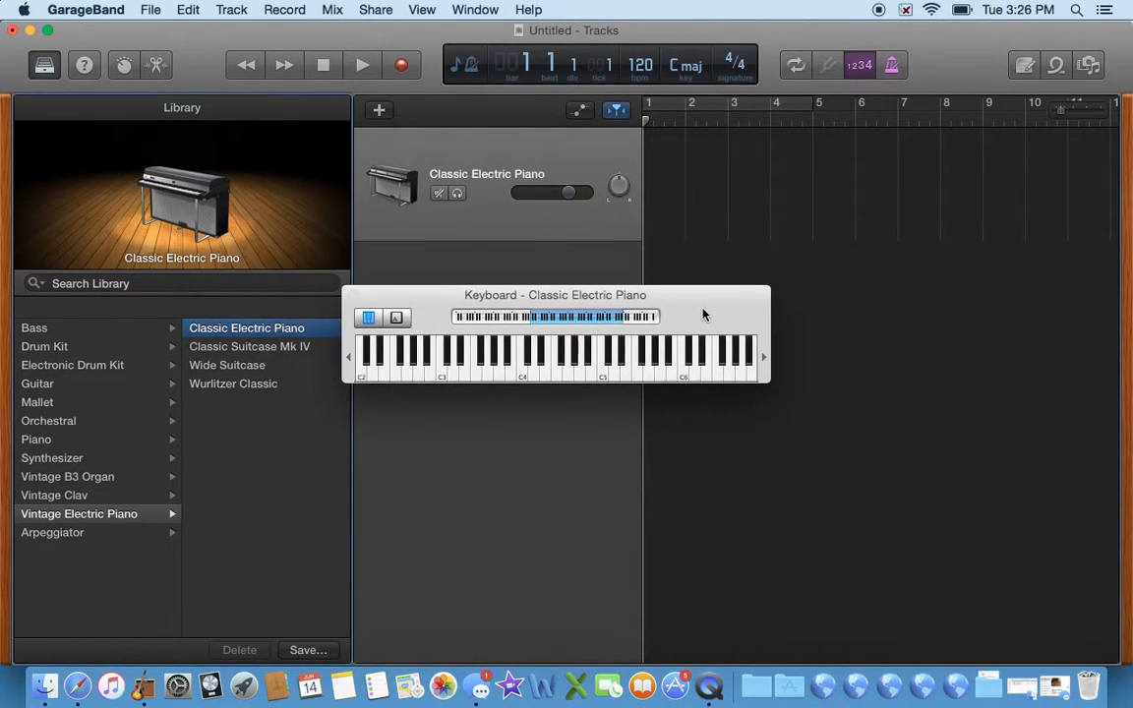
click(598, 364)
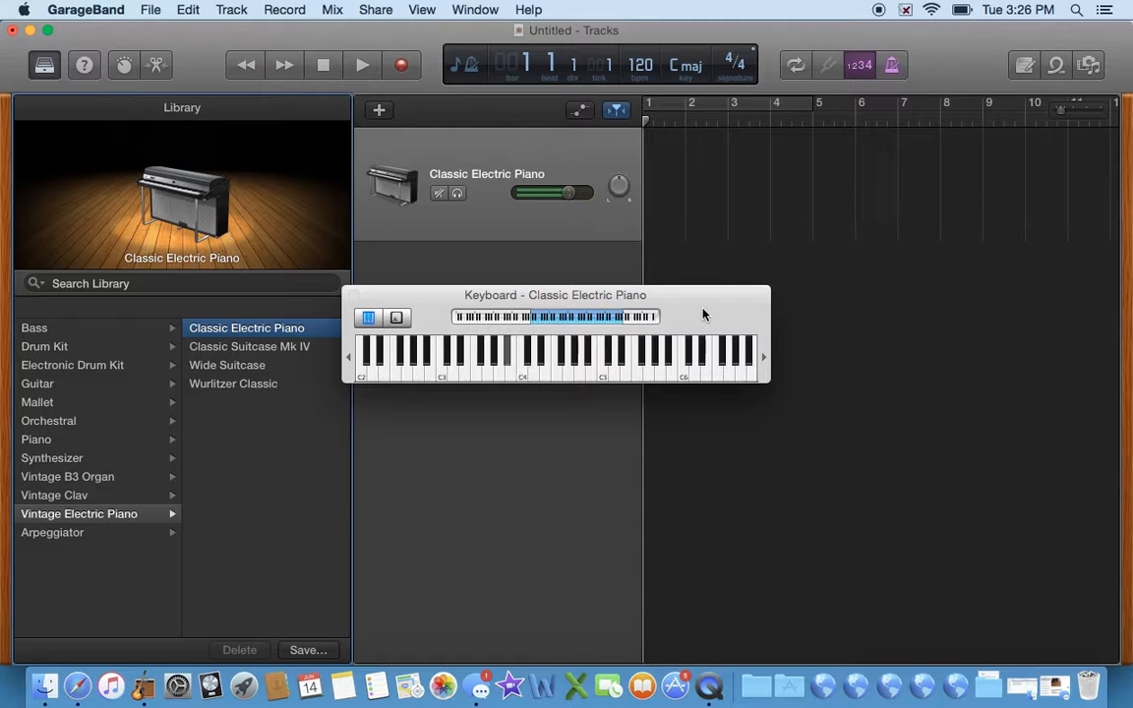
click(487, 359)
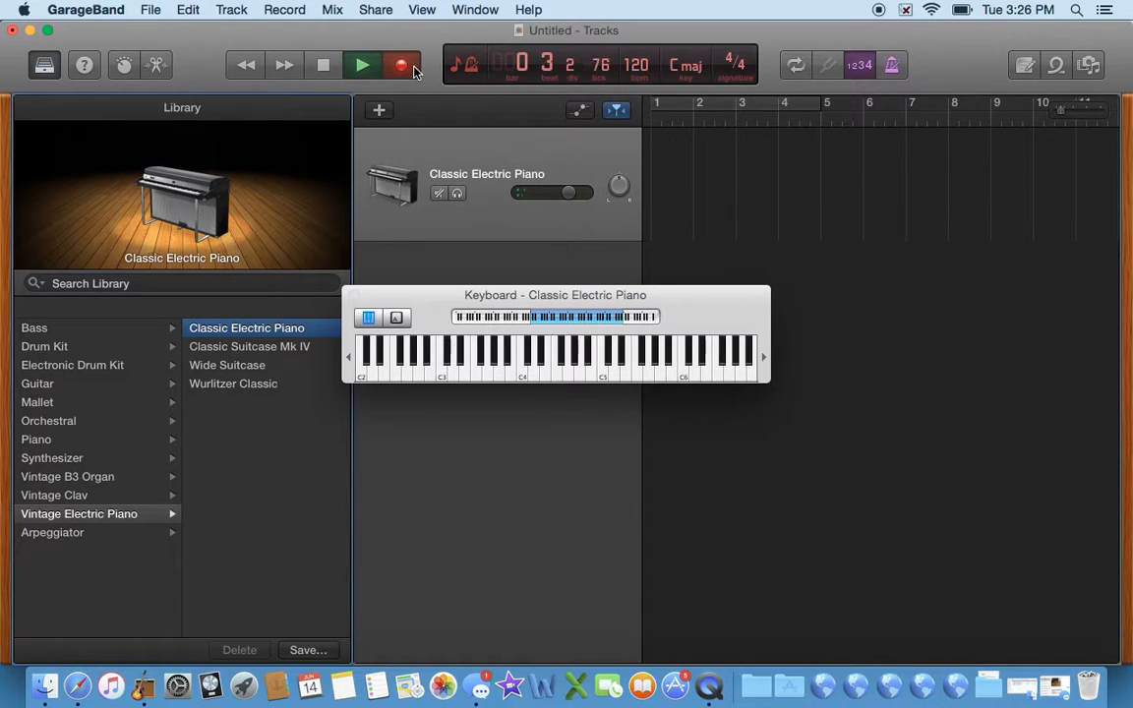
Step: Stop the take, set the project key to G minor, and briefly view notation
click(362, 64)
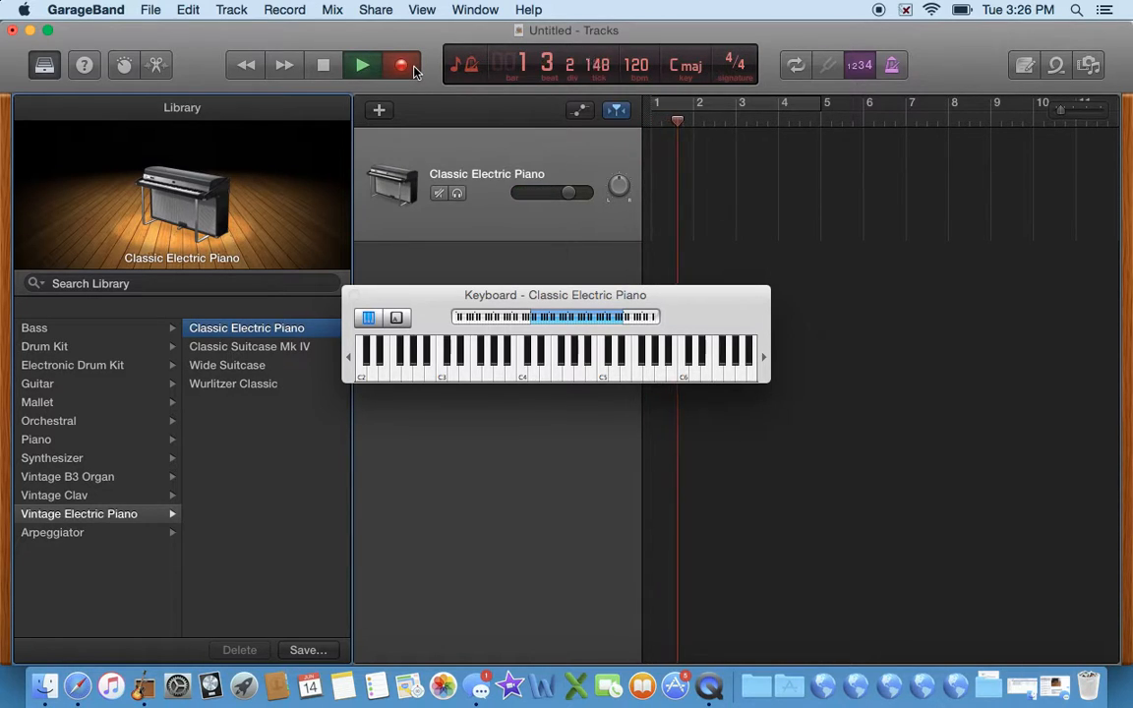
click(685, 65)
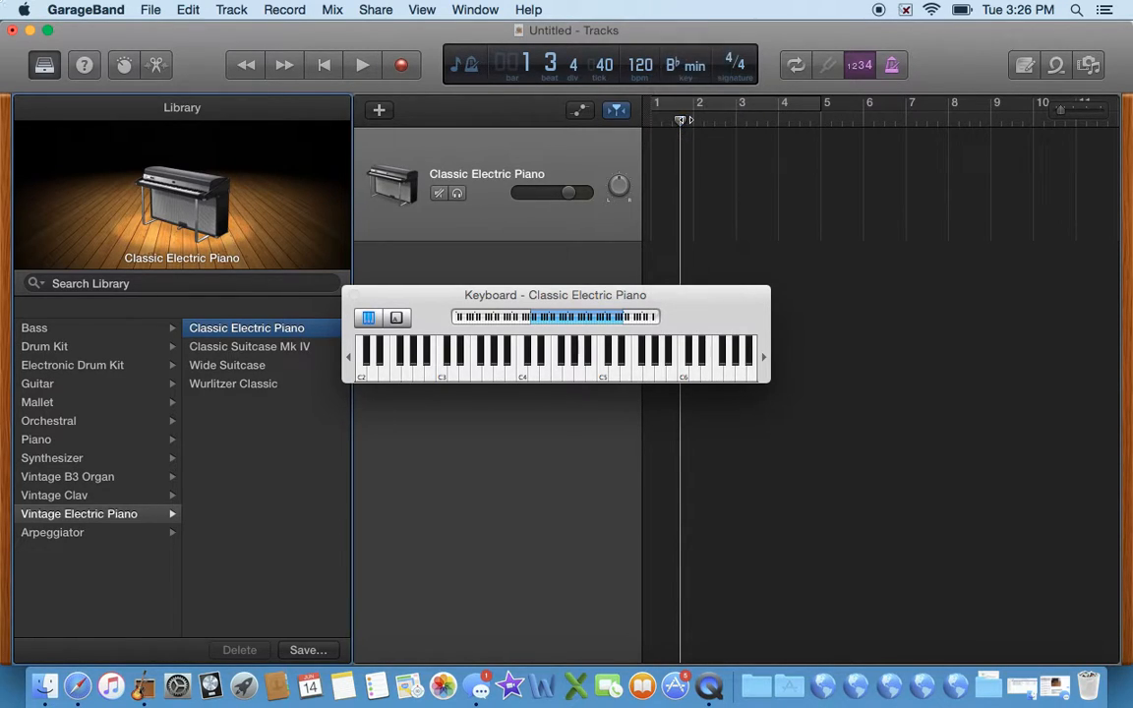
click(685, 65)
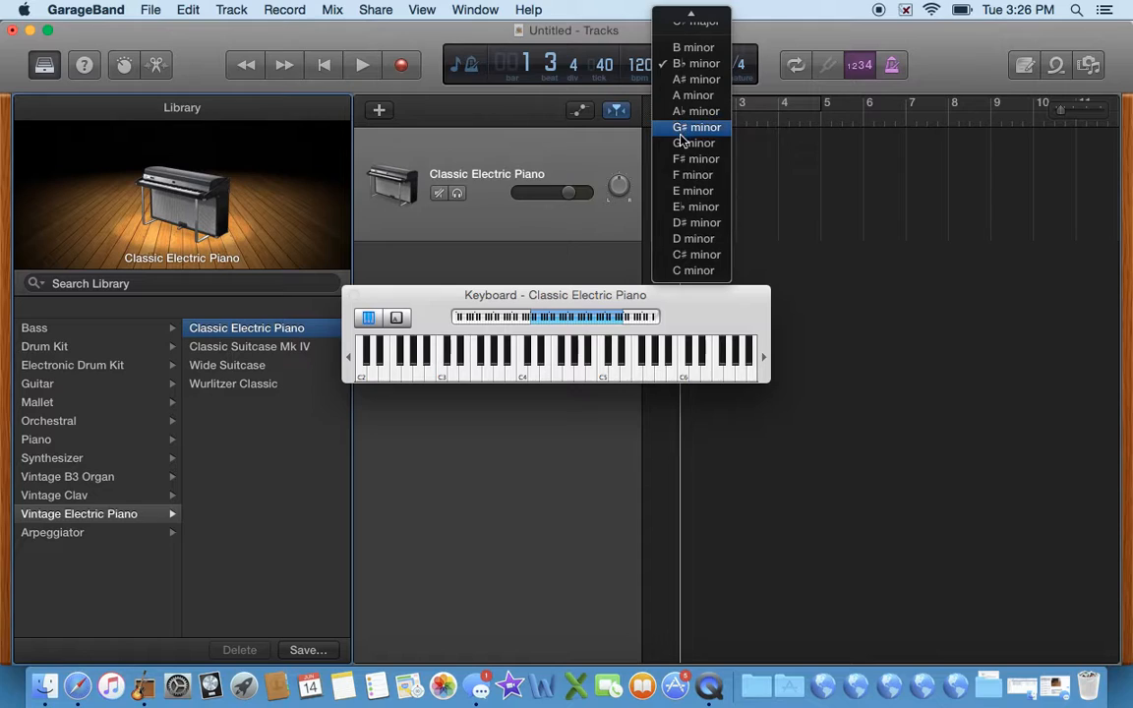
click(695, 127)
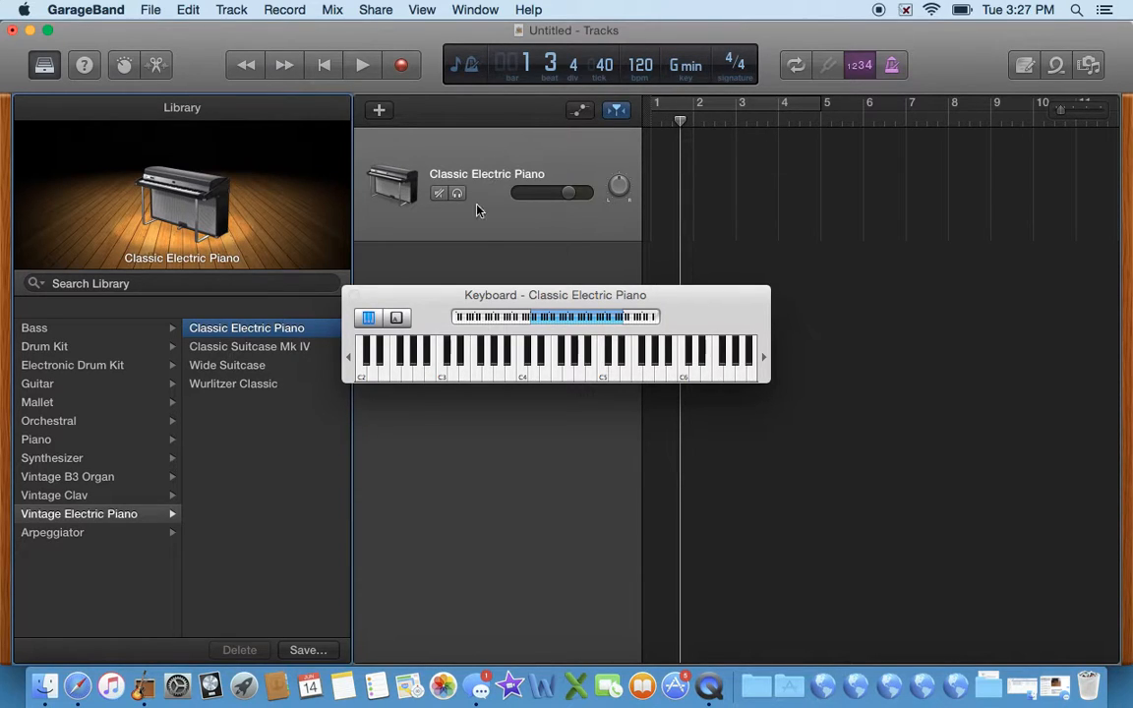
mouse_move(698, 139)
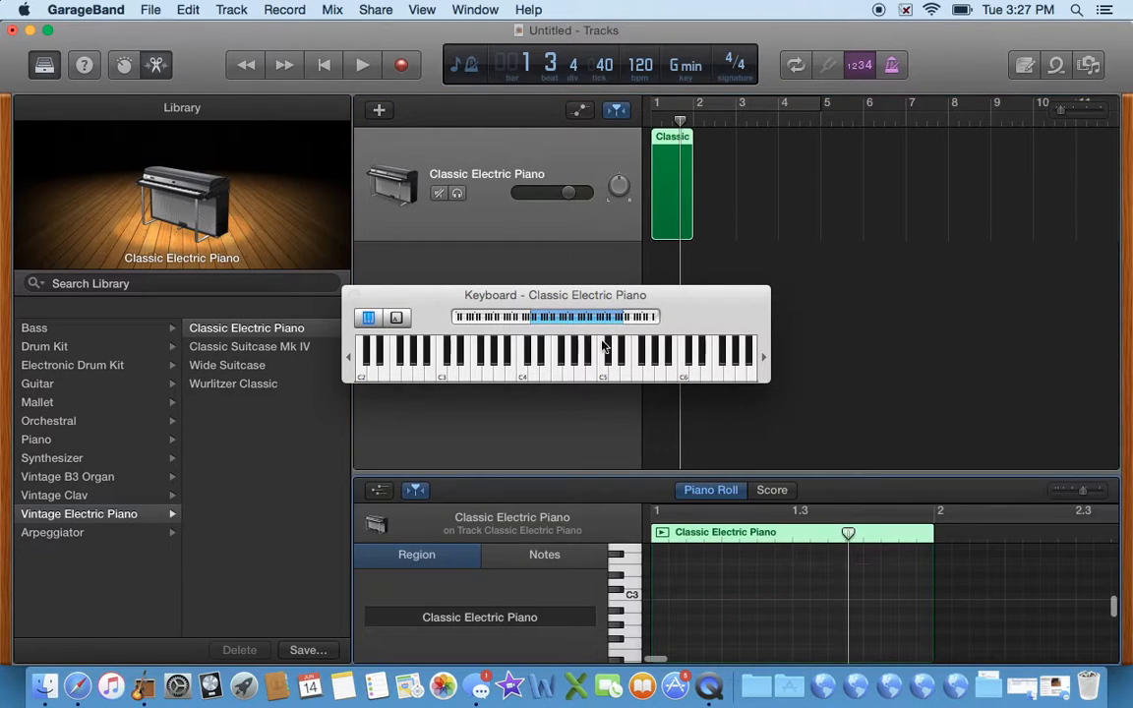
click(772, 490)
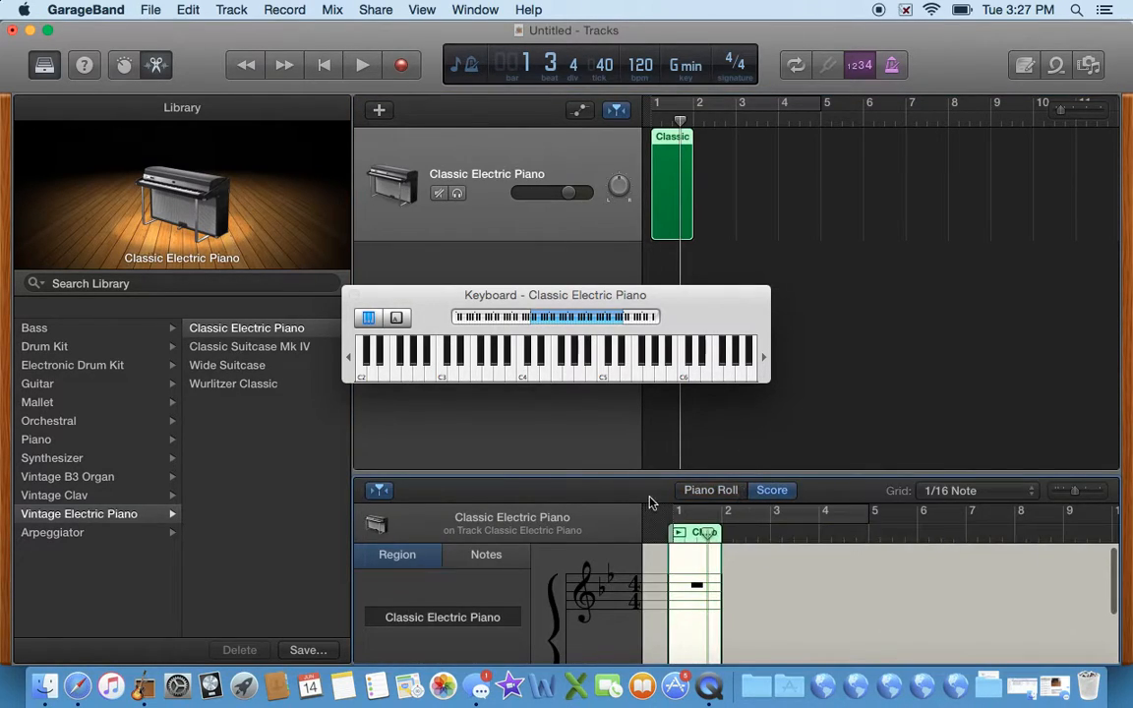
mouse_move(684, 402)
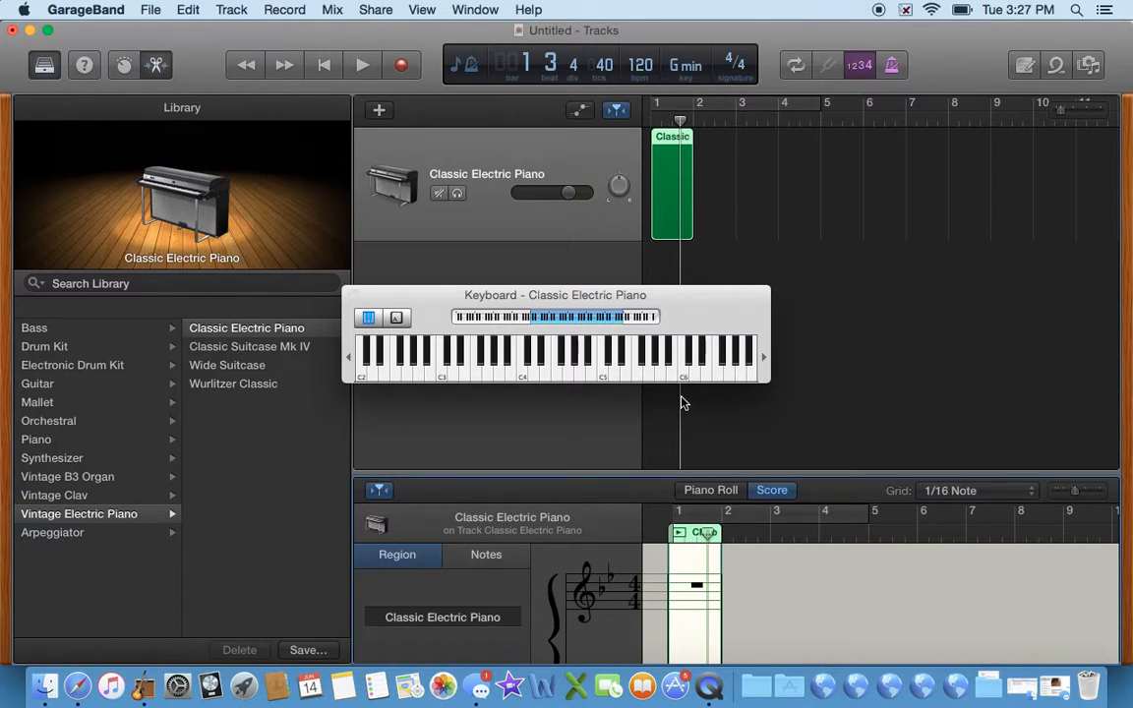
mouse_move(612, 456)
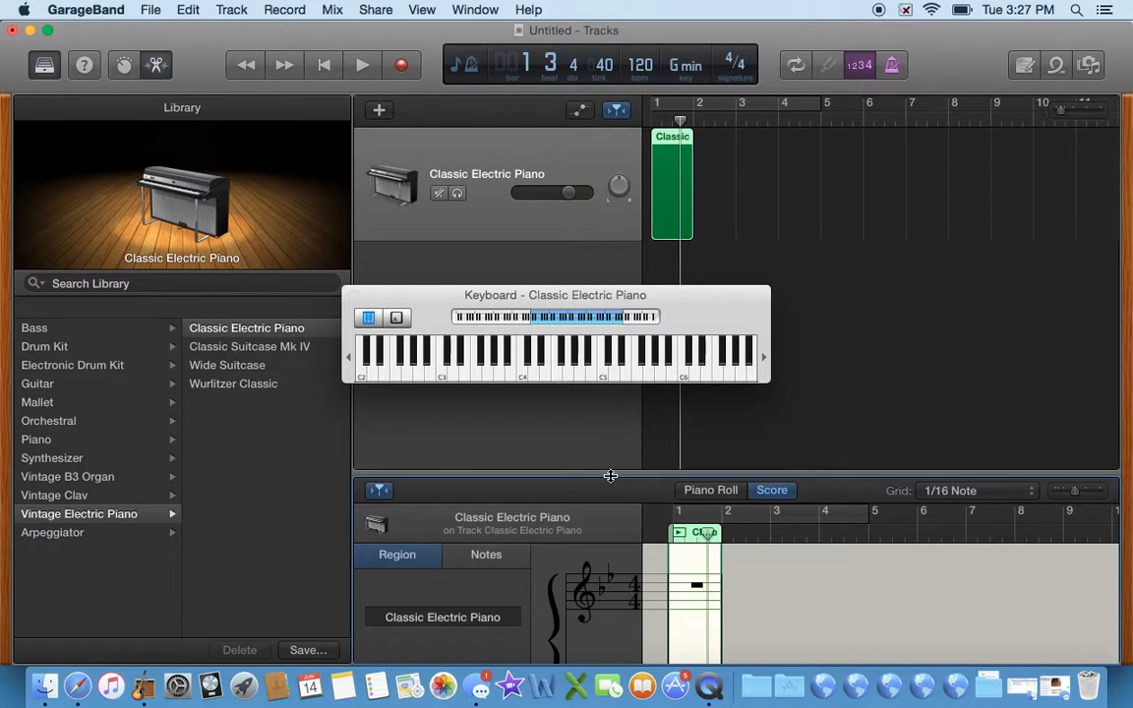
click(402, 65)
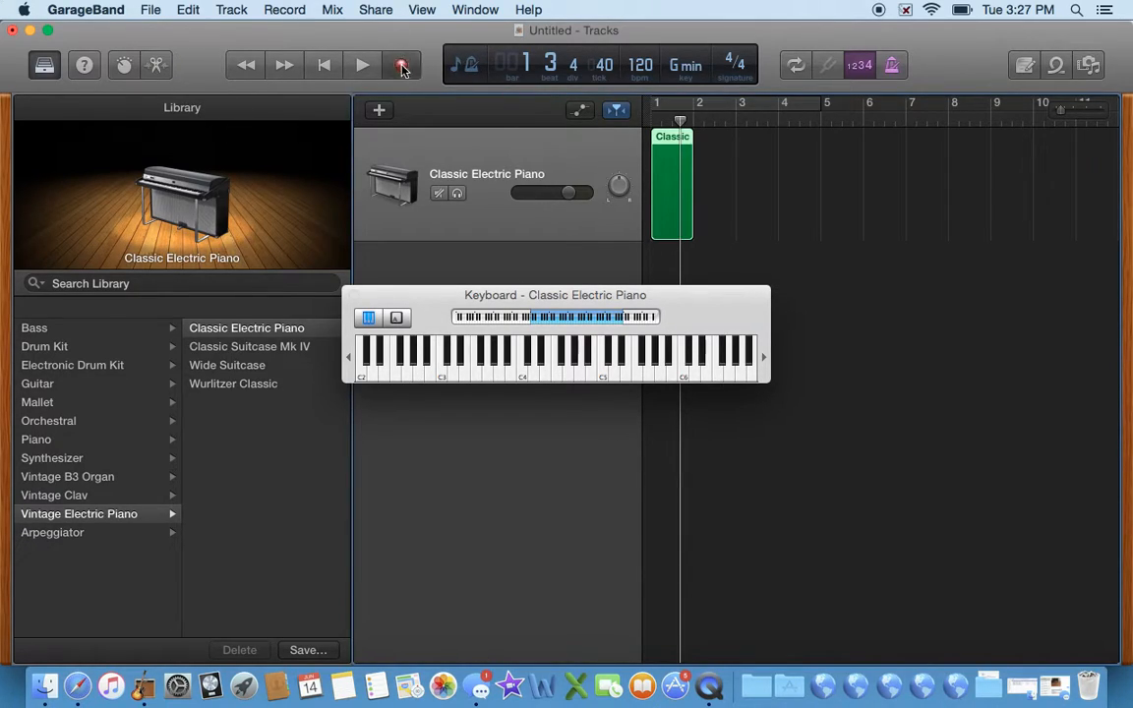
Step: Record a melody take spanning several bars on the Classic Electric Piano track
click(361, 65)
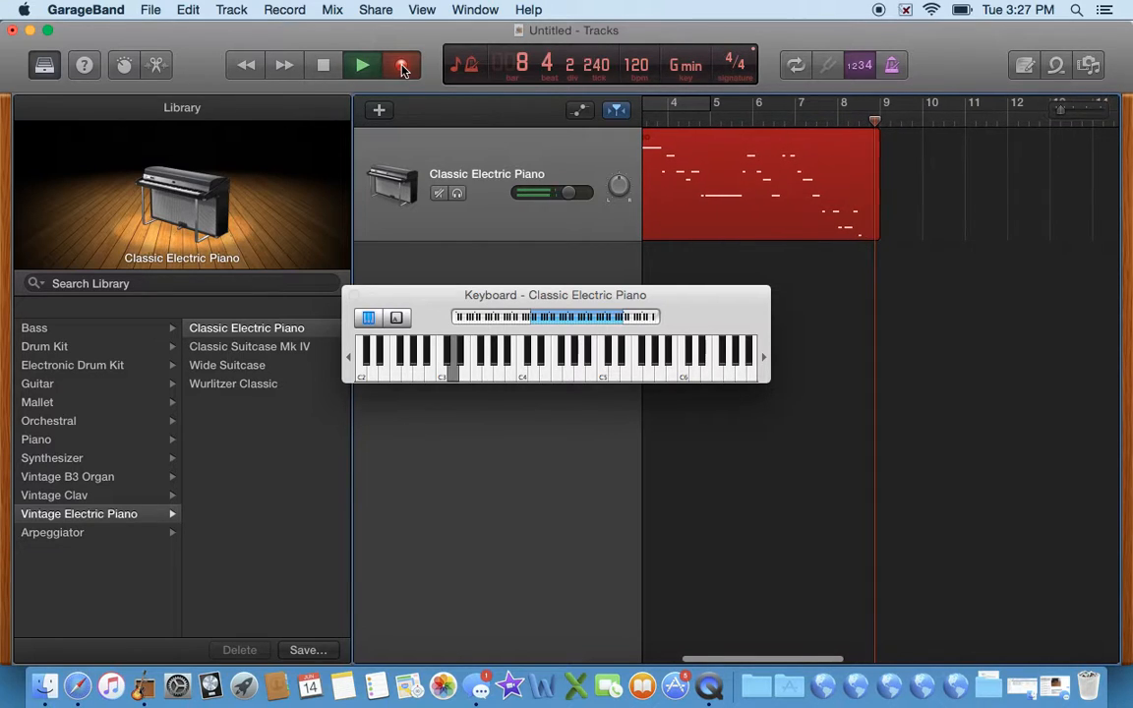
click(402, 65)
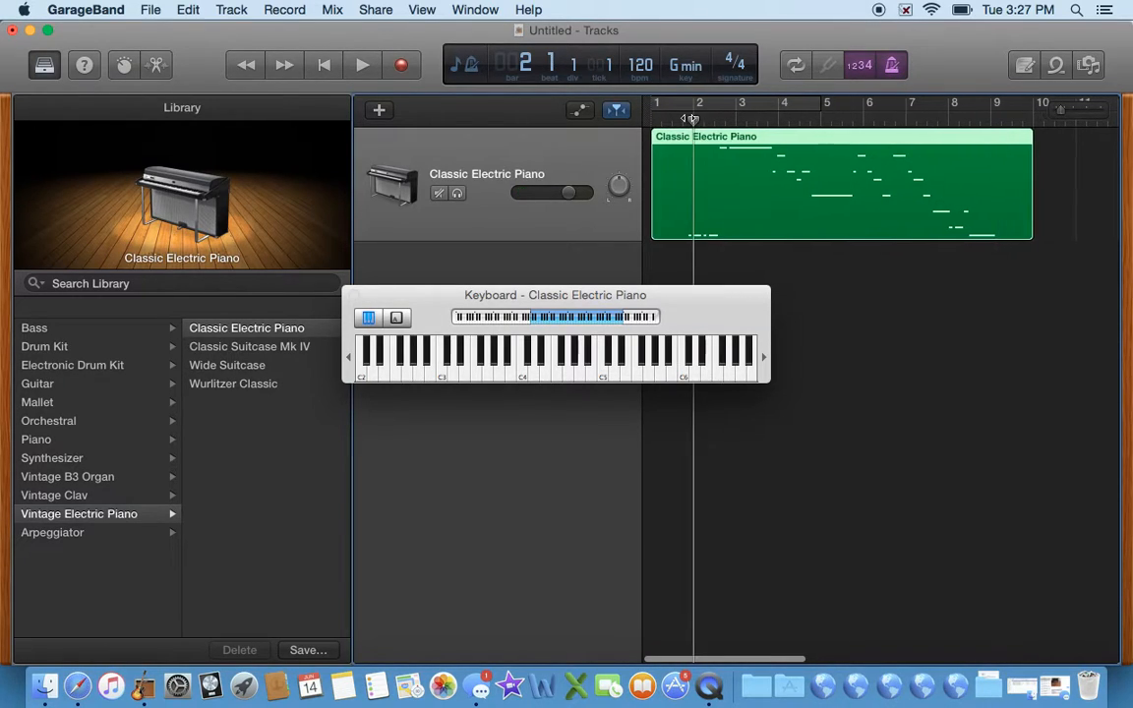
Step: Record a second melody take from bar 5, extending the region to bar 14
click(361, 65)
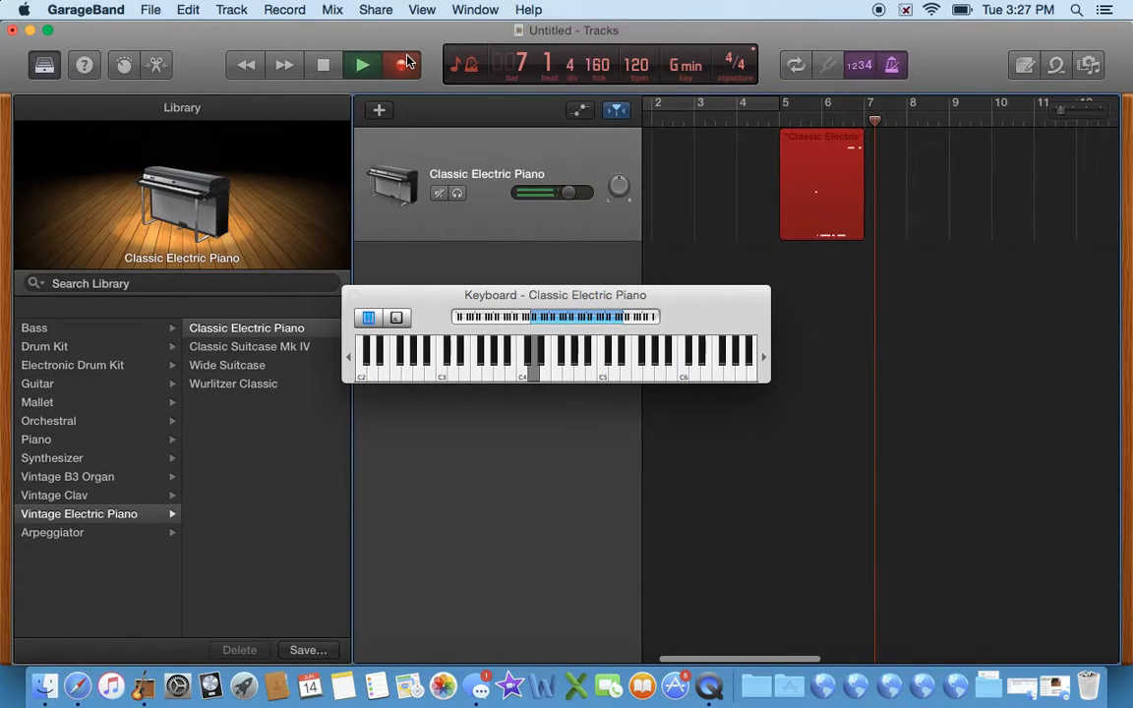
click(362, 65)
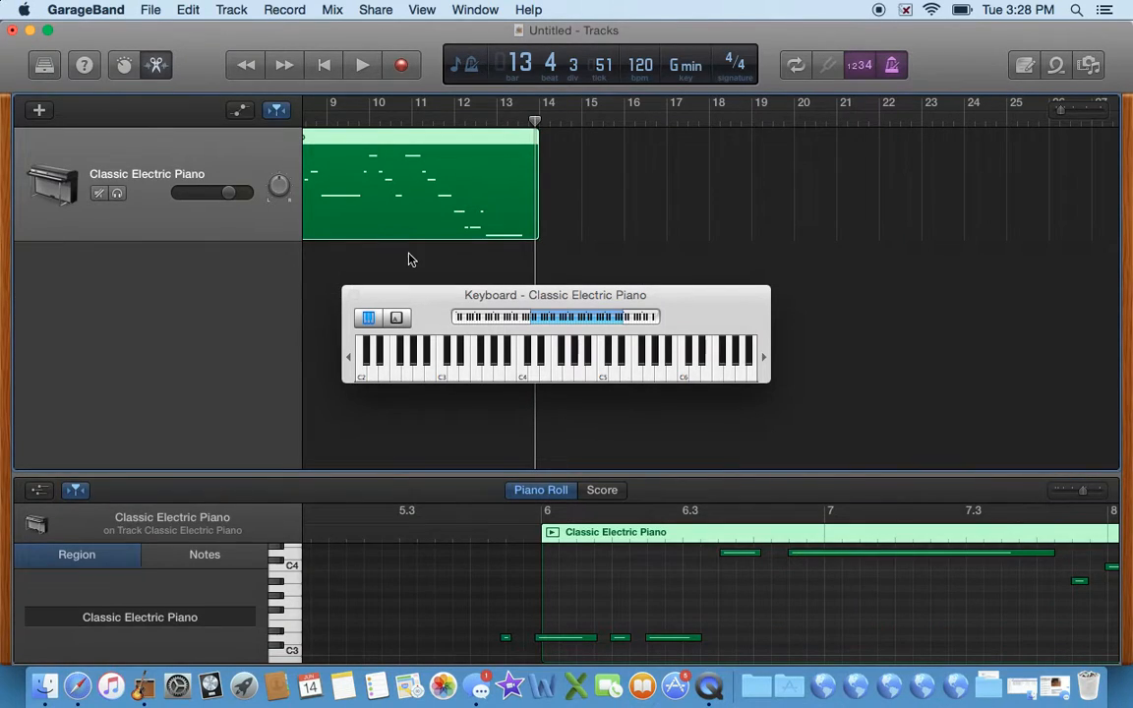
Step: Enlarge the piano roll editor to show the second take's notes from bar 5
drag(554, 295, 649, 52)
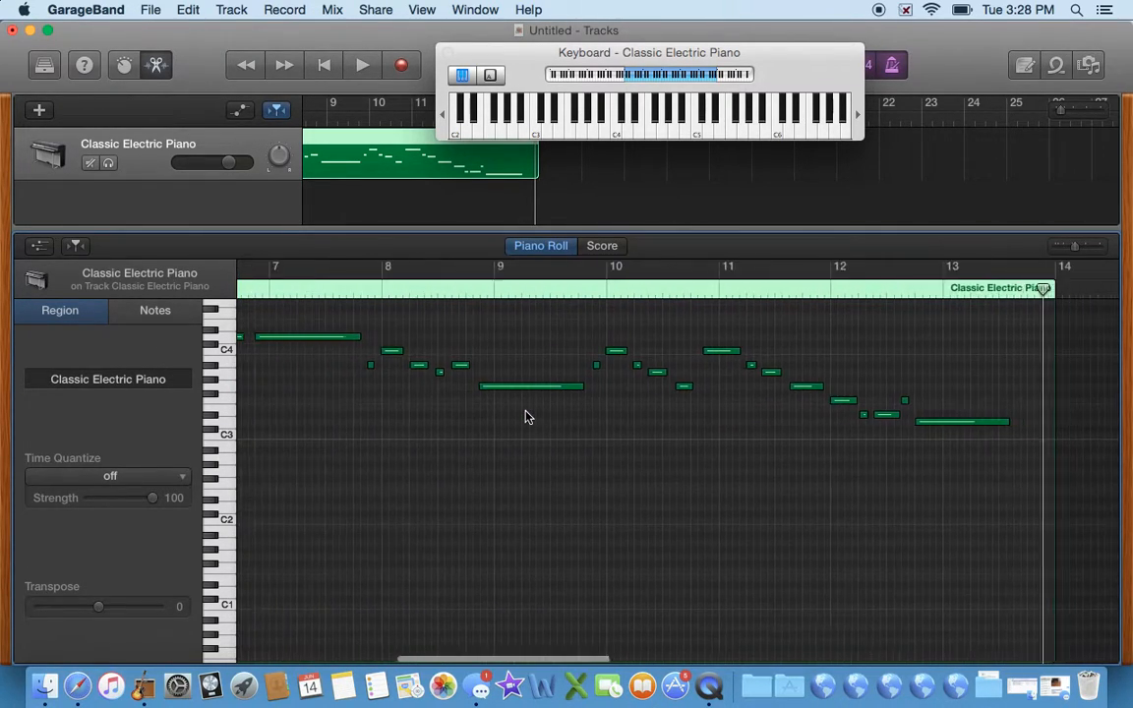
scroll(left, 3)
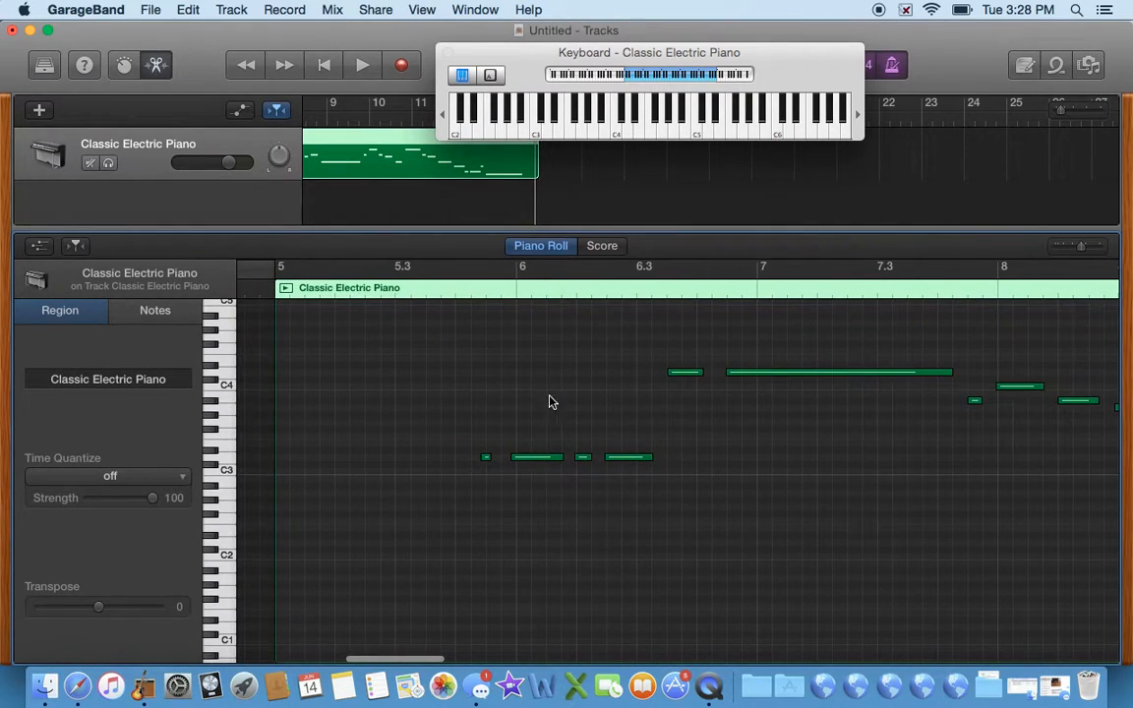
Step: Select all 26 melody notes, quantize them to 1/16 Note, and review the result
click(154, 310)
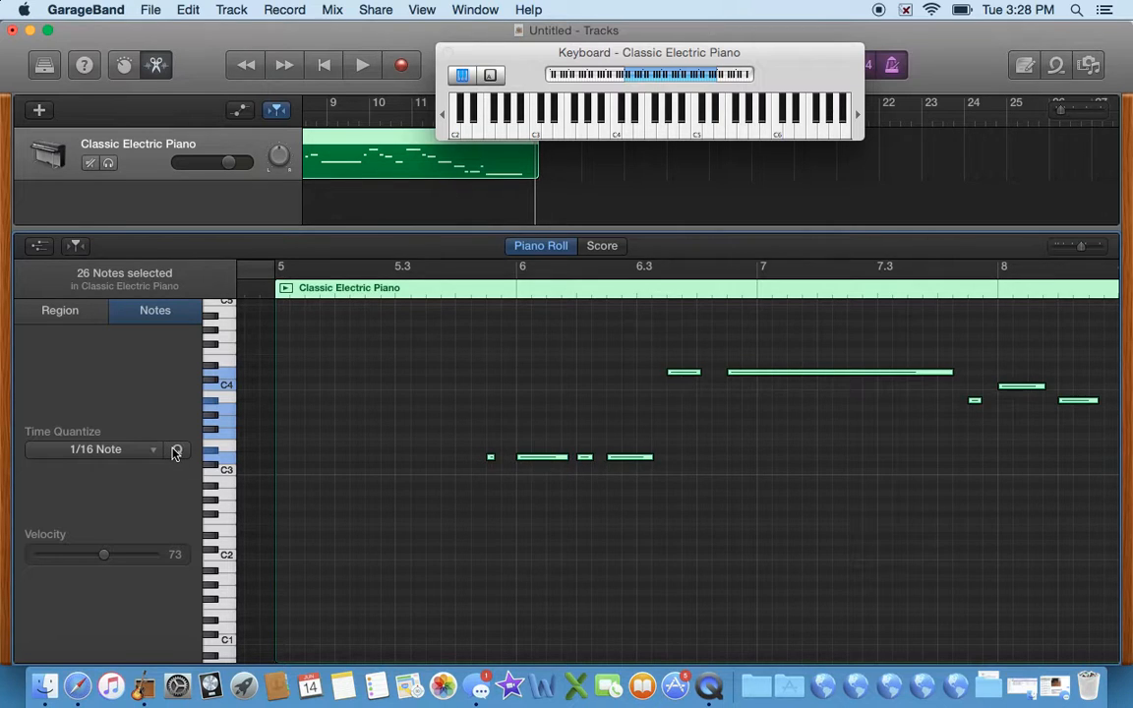
click(361, 65)
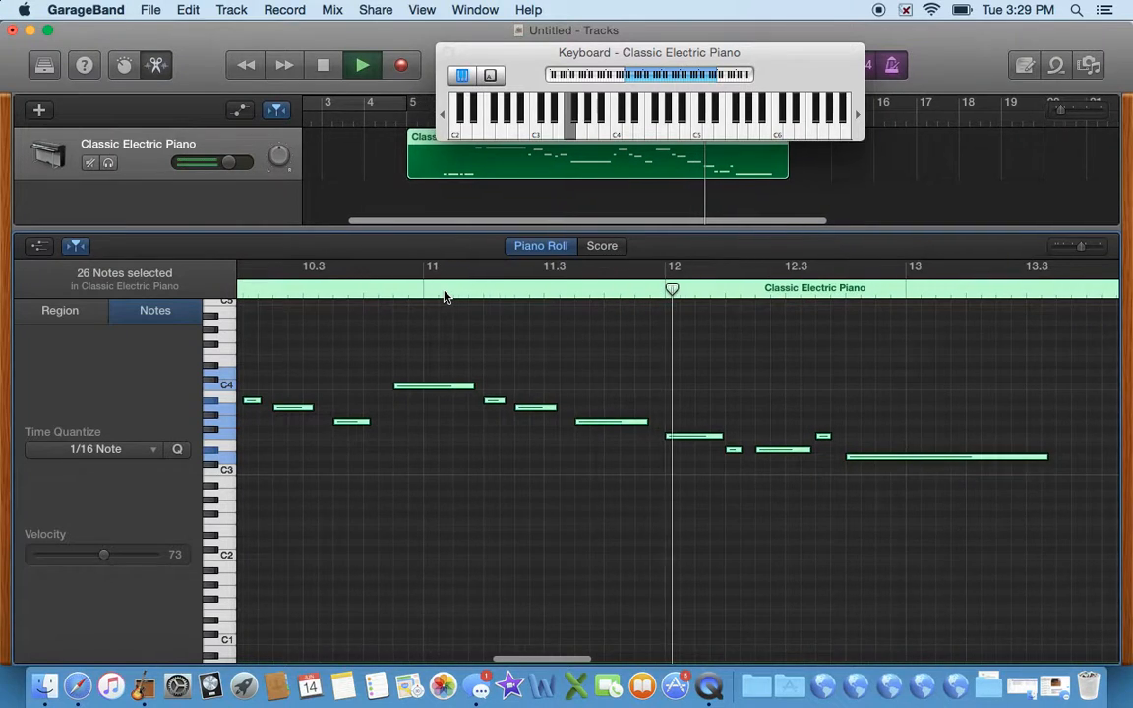
scroll(right, 3)
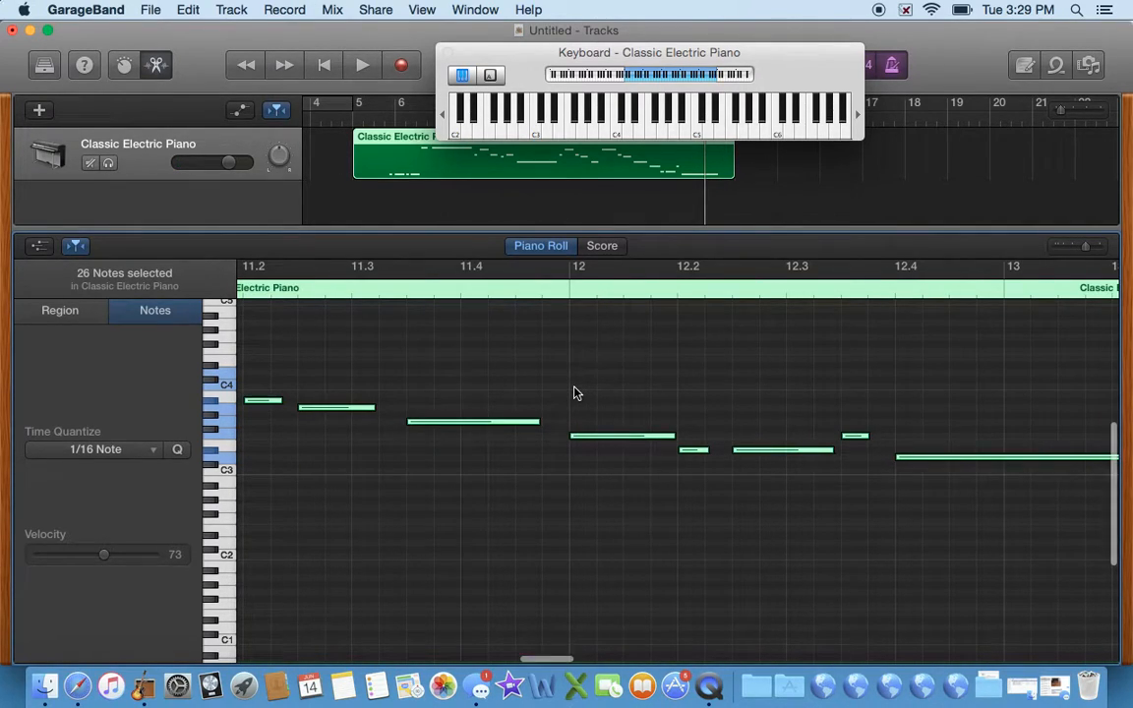
scroll(left, 3)
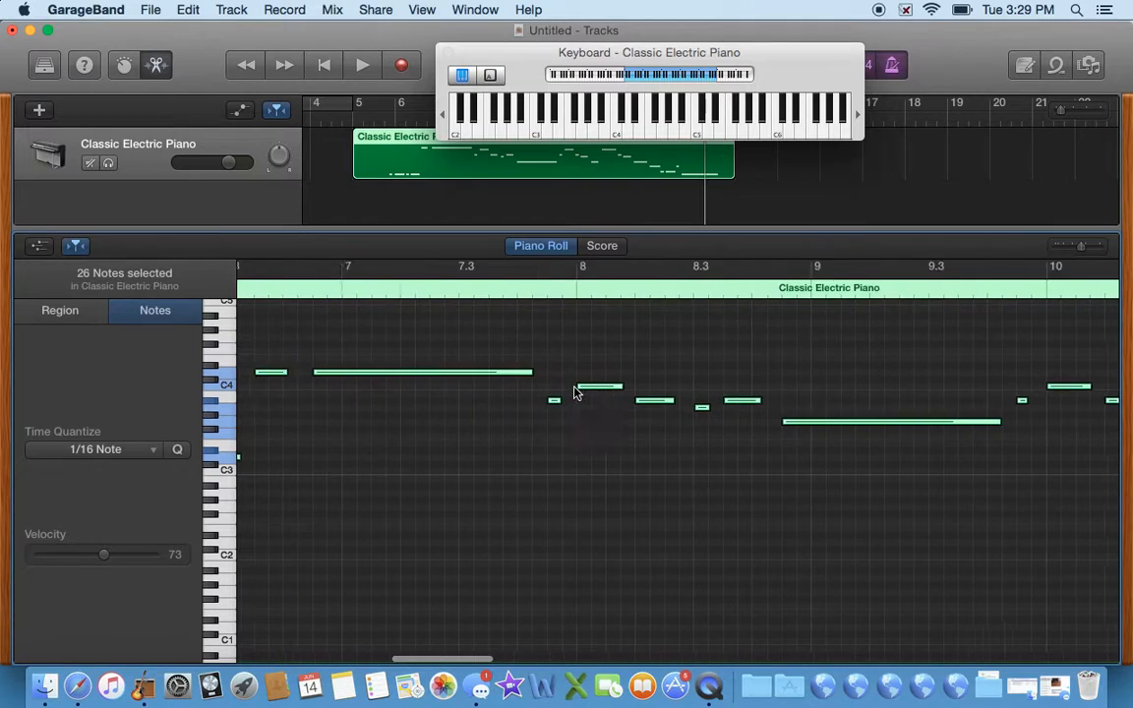
scroll(left, 3)
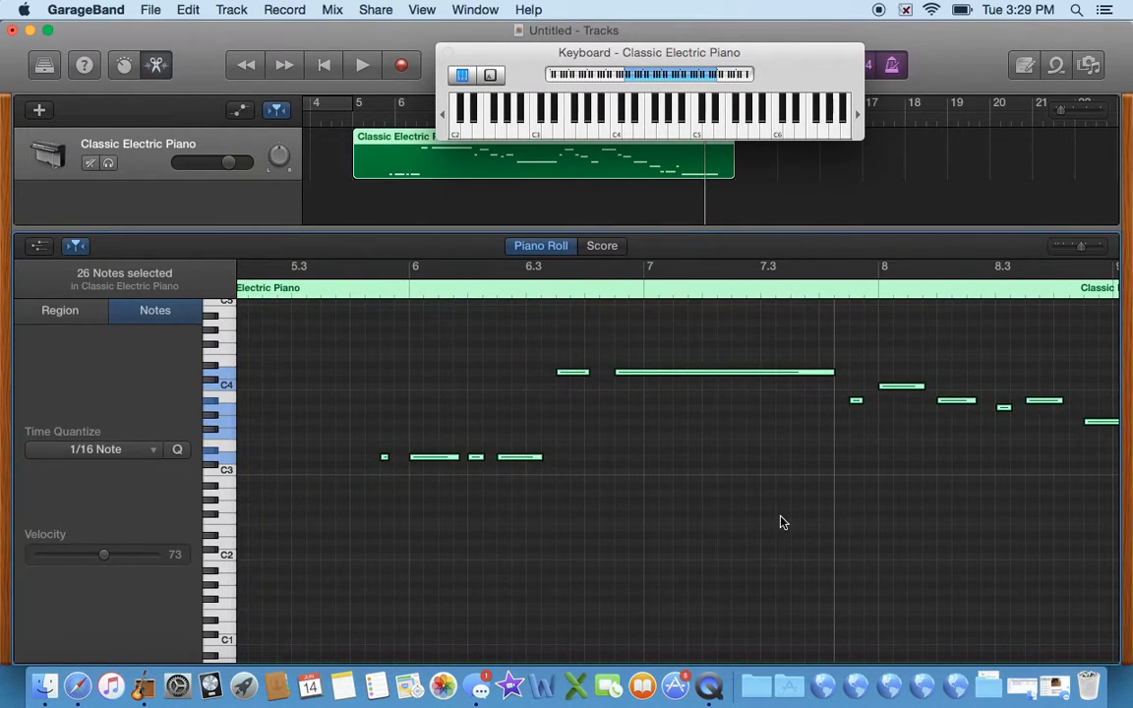
scroll(right, 3)
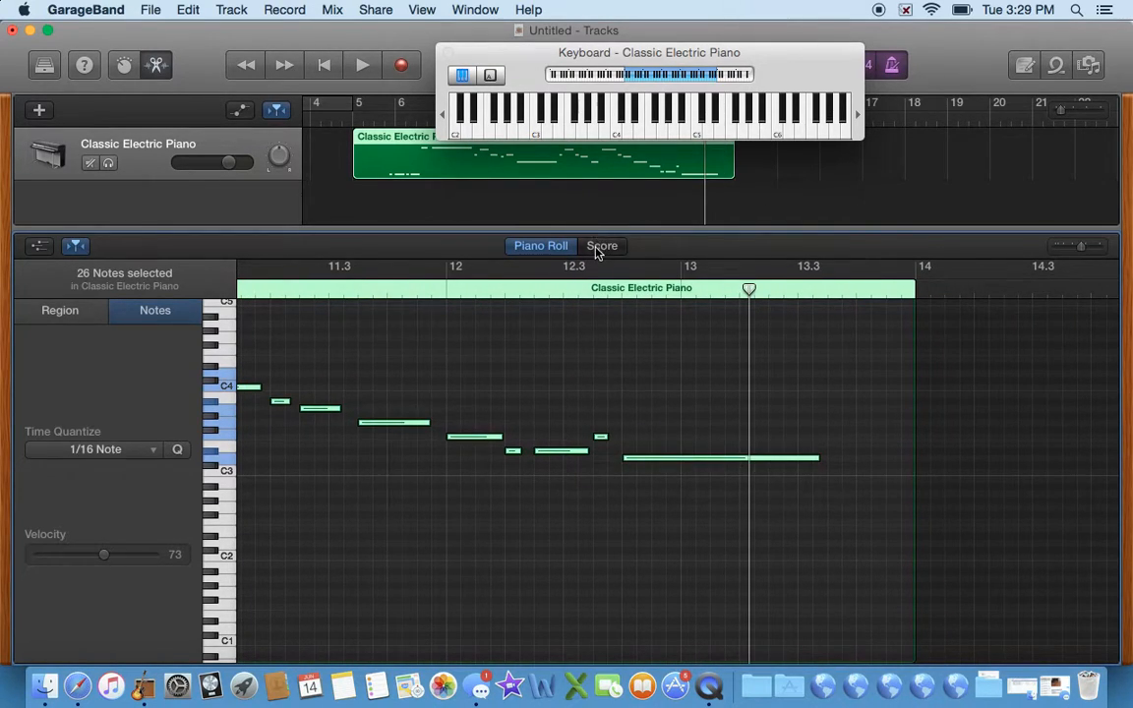
Step: View the quantized melody as score notation and move the Musical Typing window over it
click(602, 246)
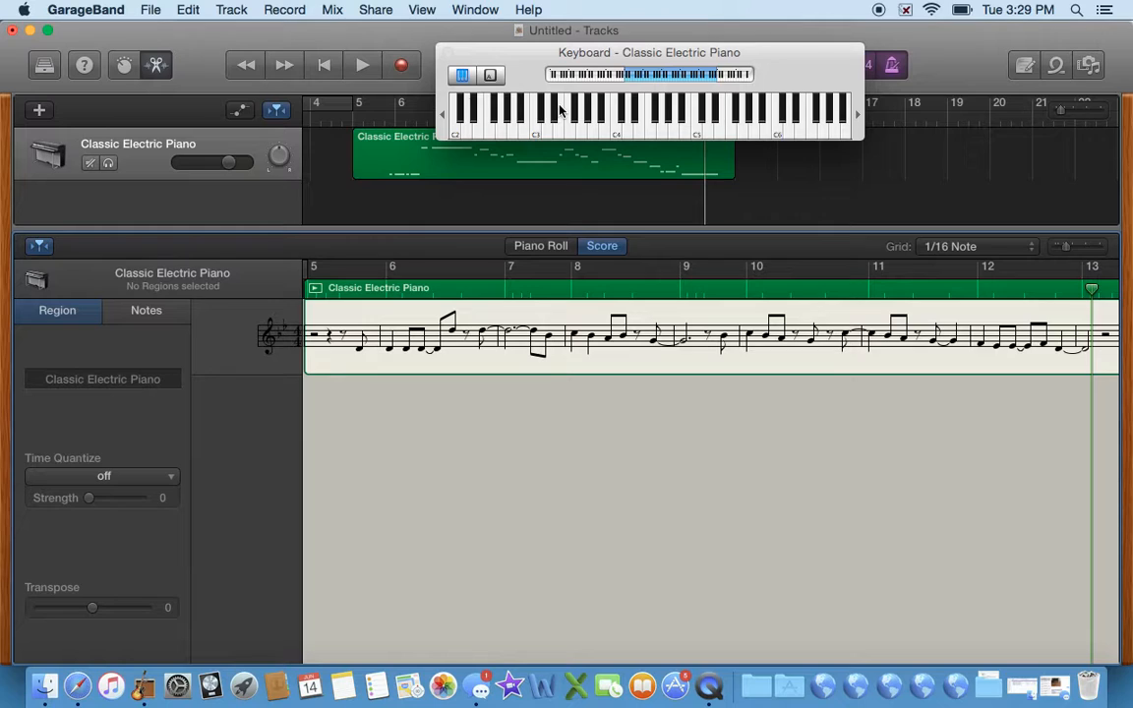
drag(649, 52, 630, 82)
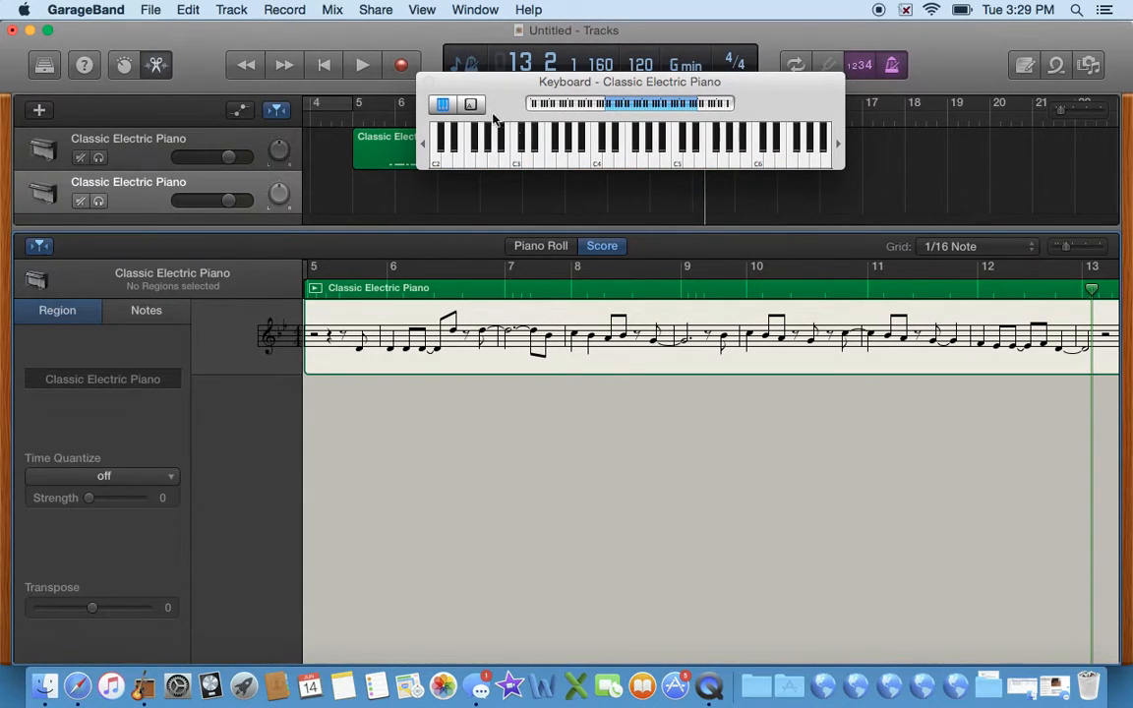
mouse_move(502, 92)
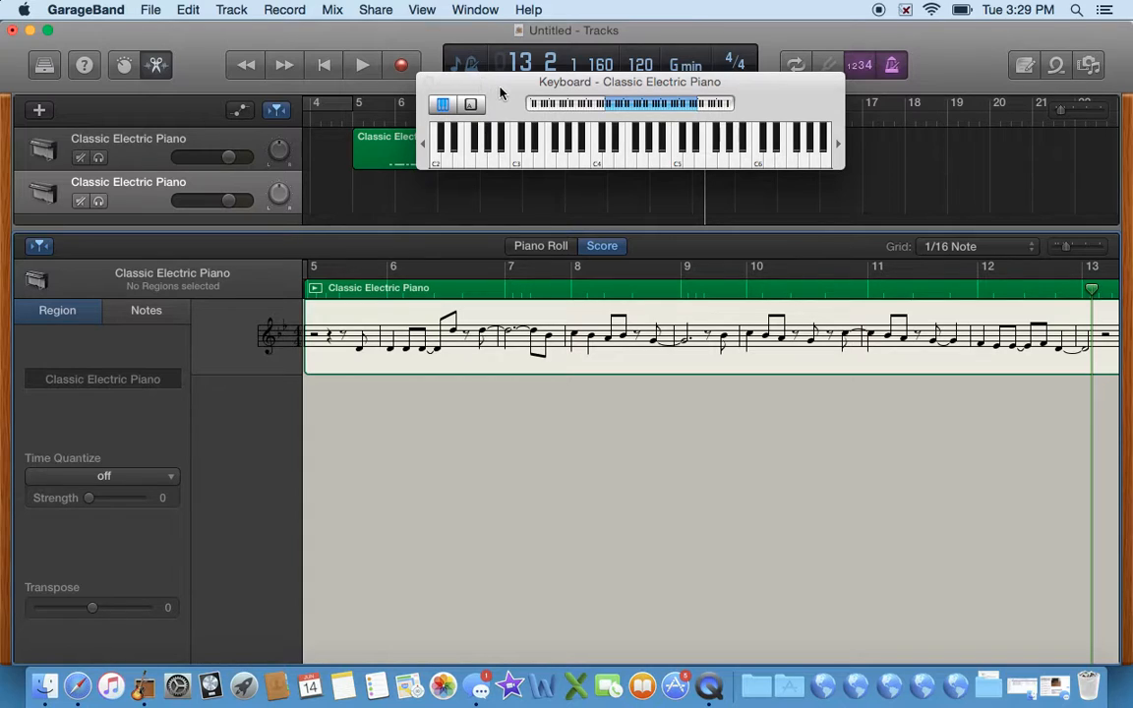
drag(630, 81, 610, 273)
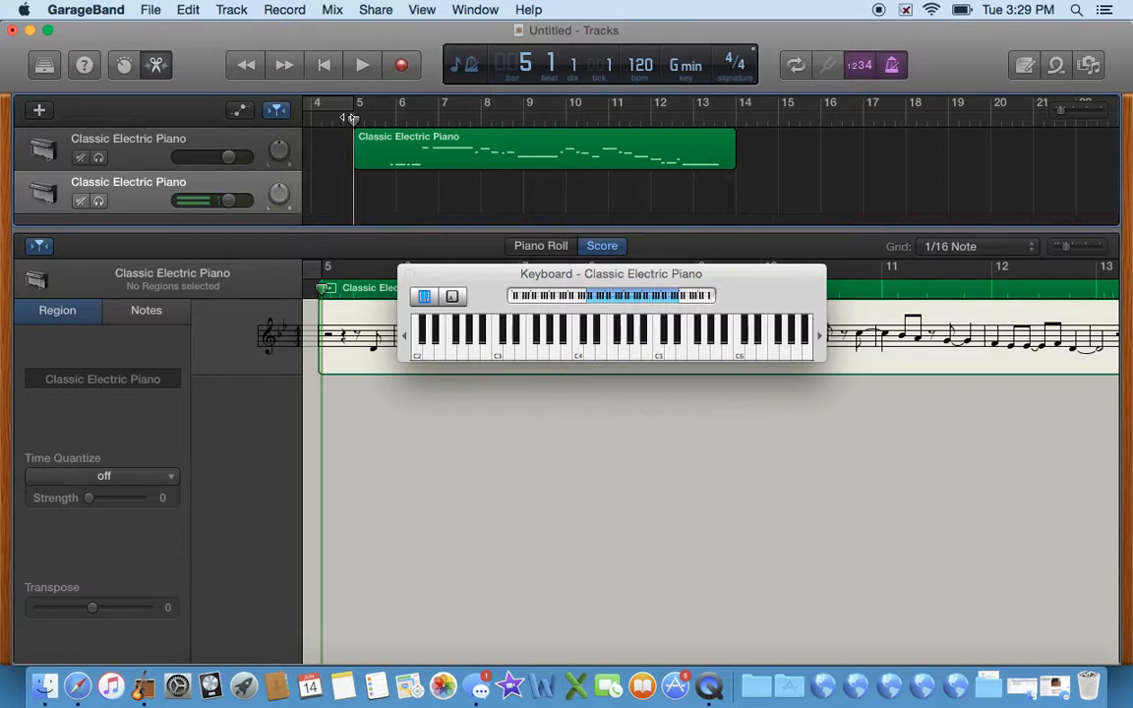
Step: Resize the keyboard, take chords on the second track, and select all 49 notes
drag(611, 274, 444, 171)
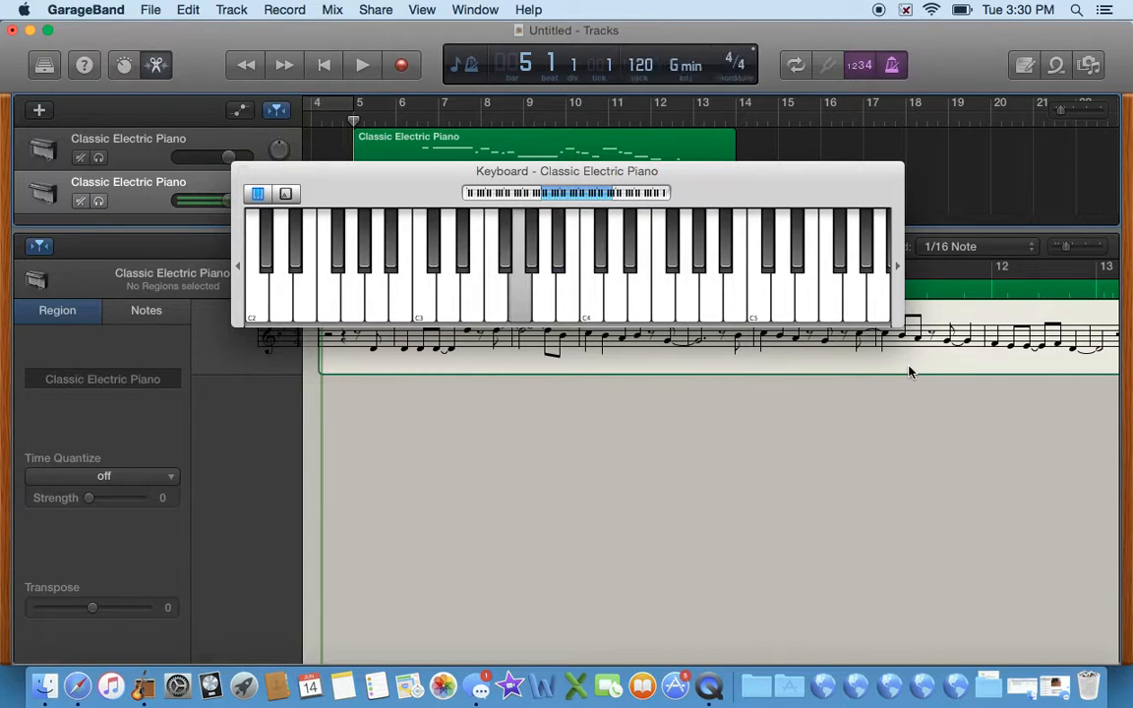
click(518, 286)
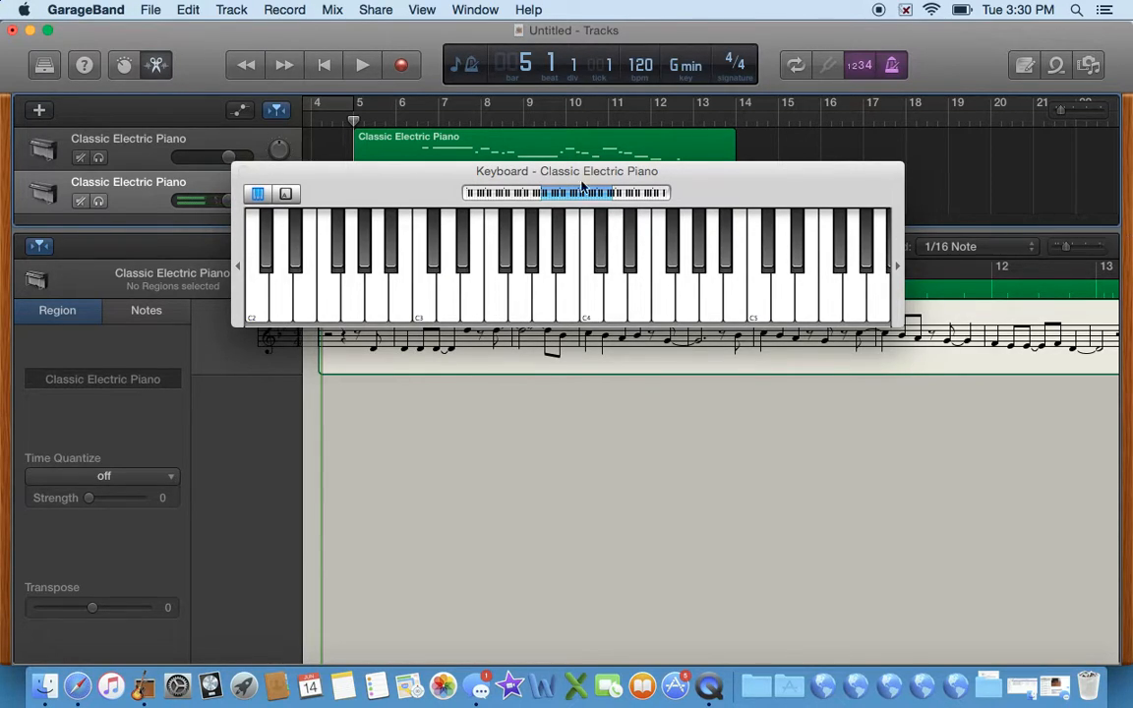
click(361, 65)
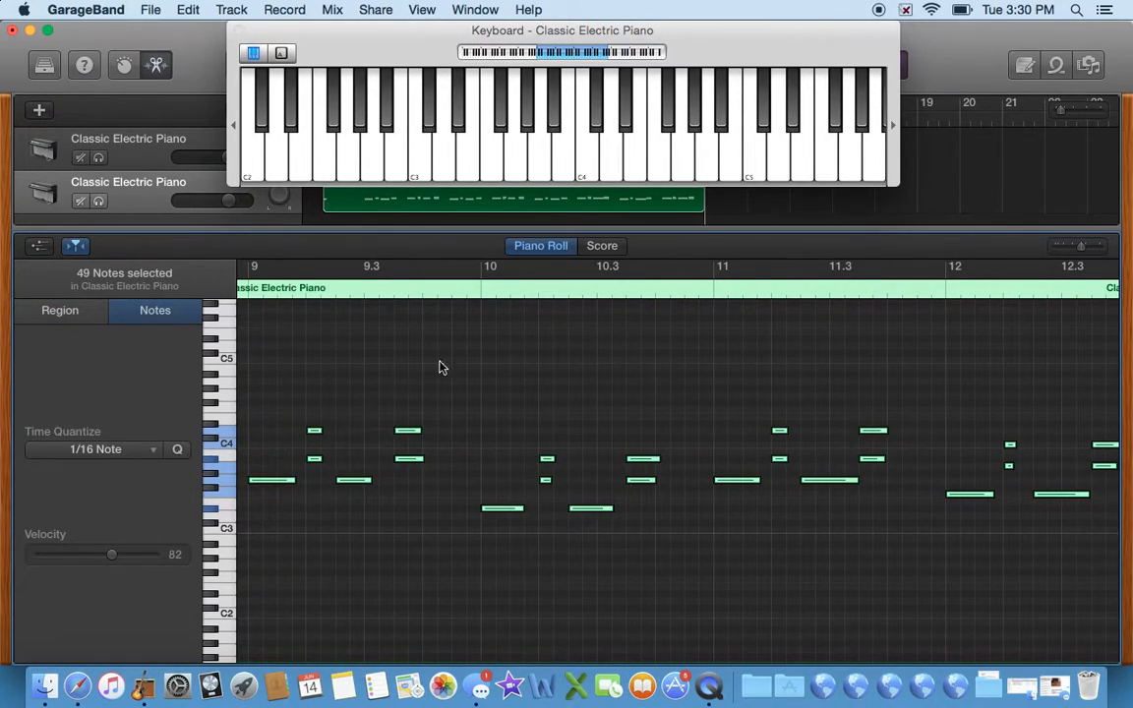
scroll(left, 3)
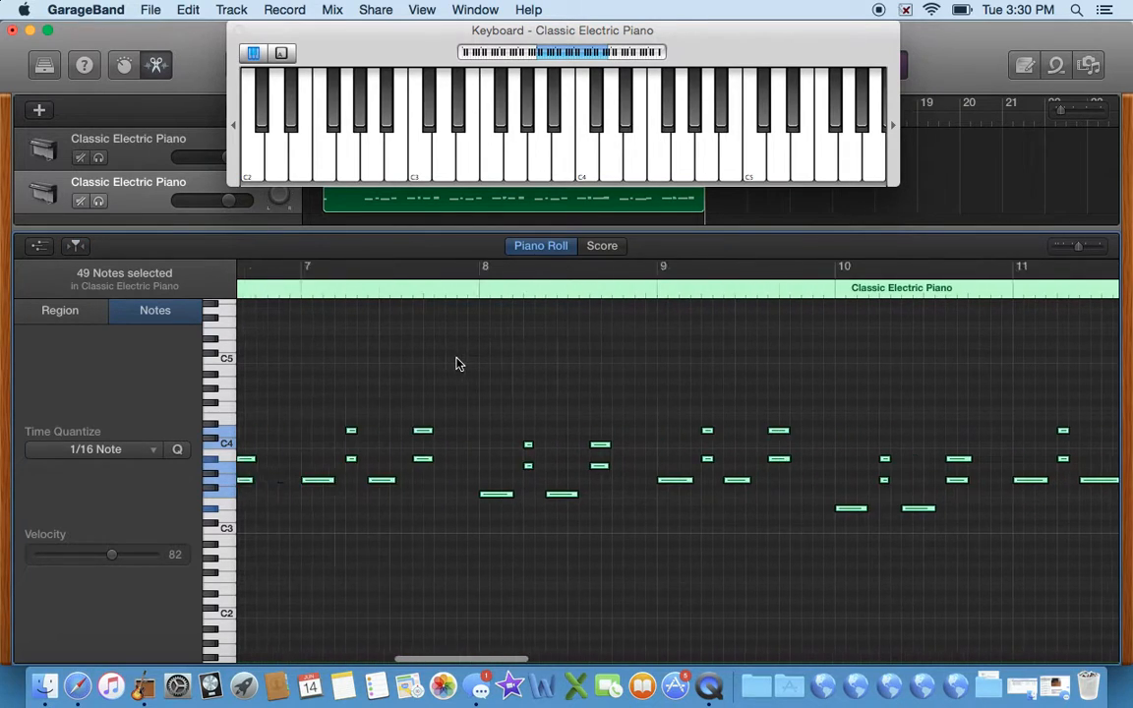
scroll(left, 3)
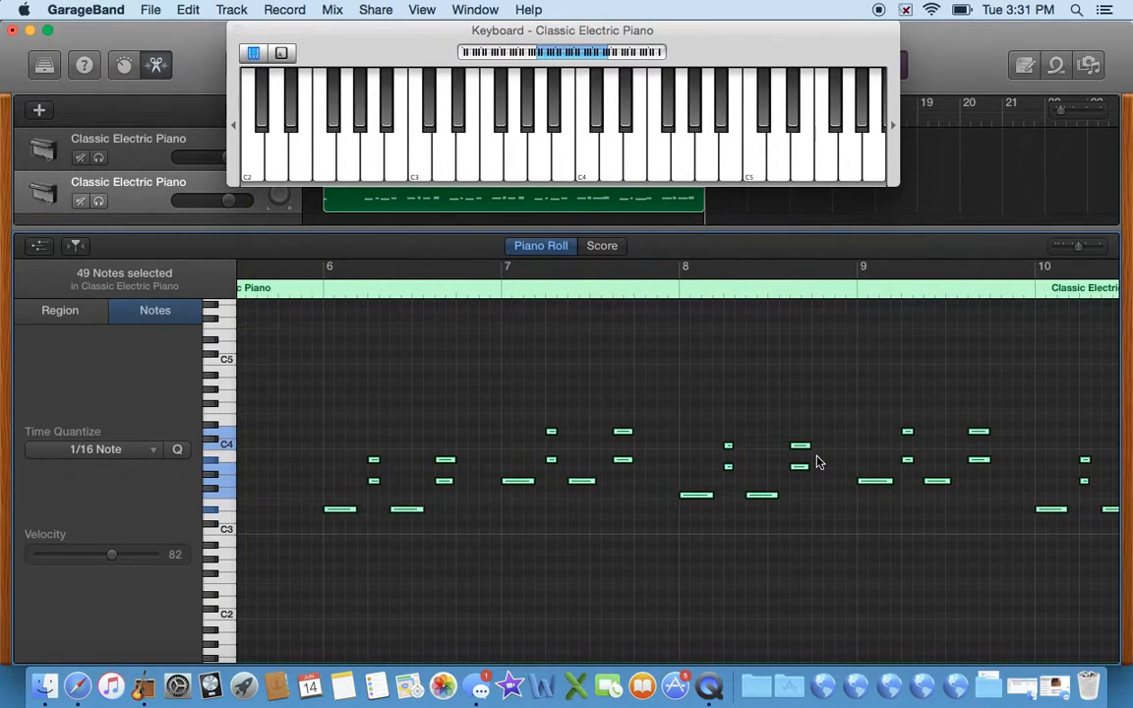
mouse_move(399, 475)
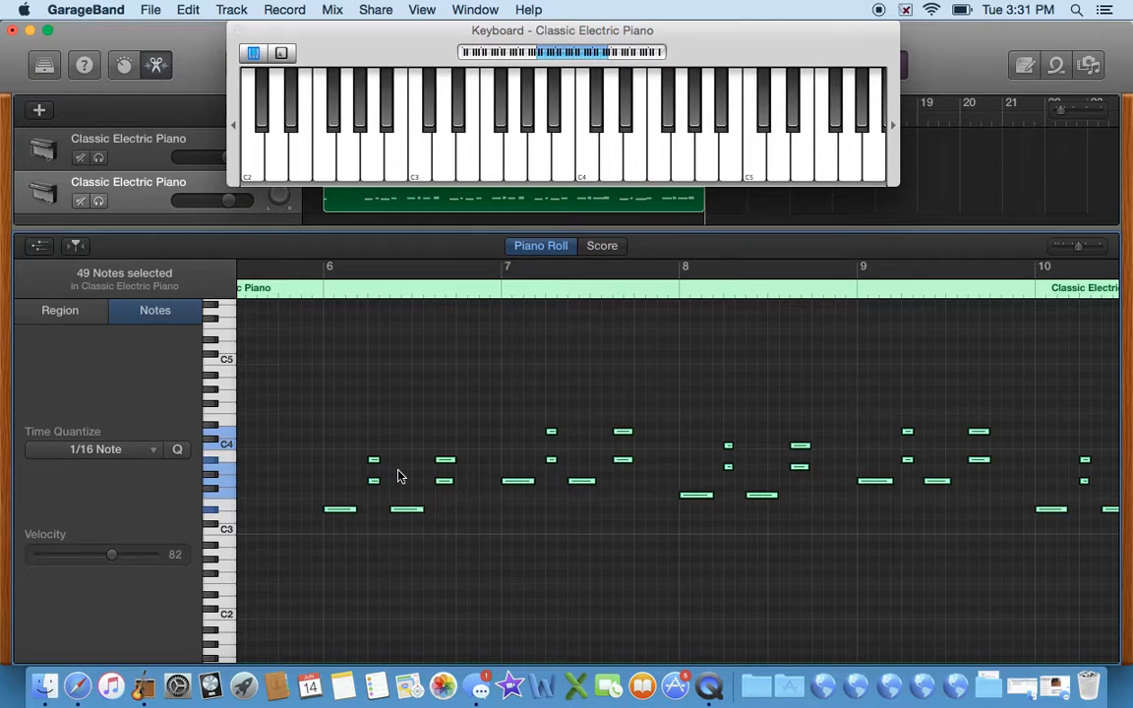
Step: Select the sixteen upper chord notes and drag them higher in pitch
click(59, 310)
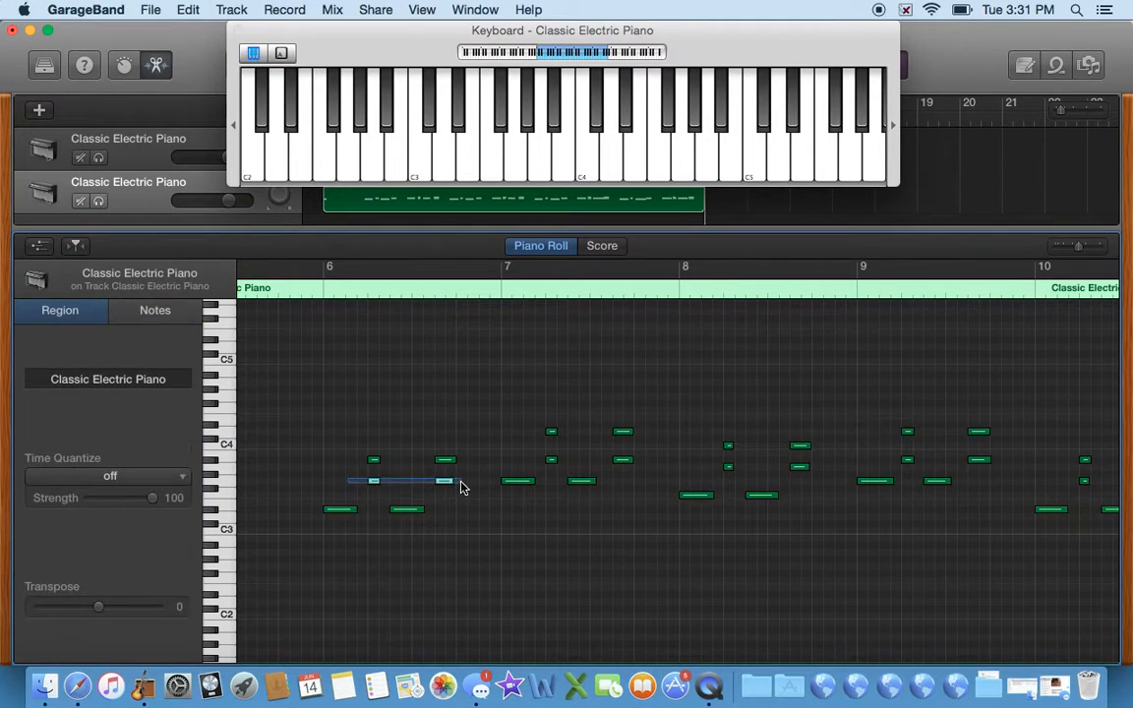
click(154, 310)
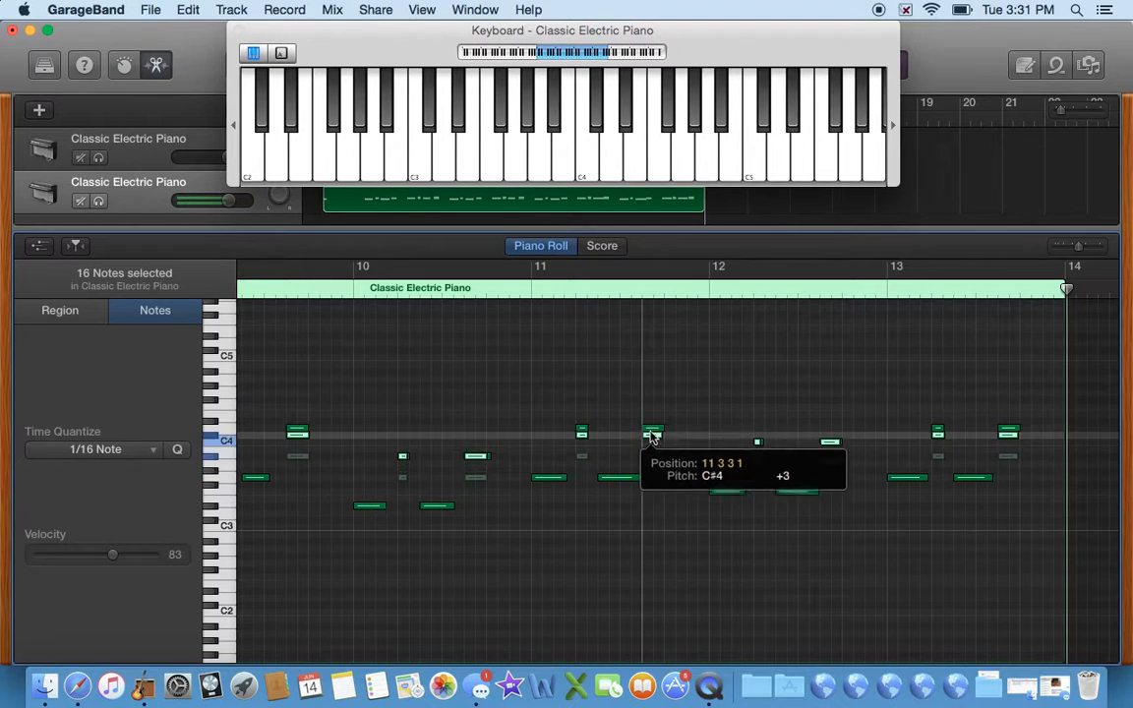
drag(652, 433, 652, 374)
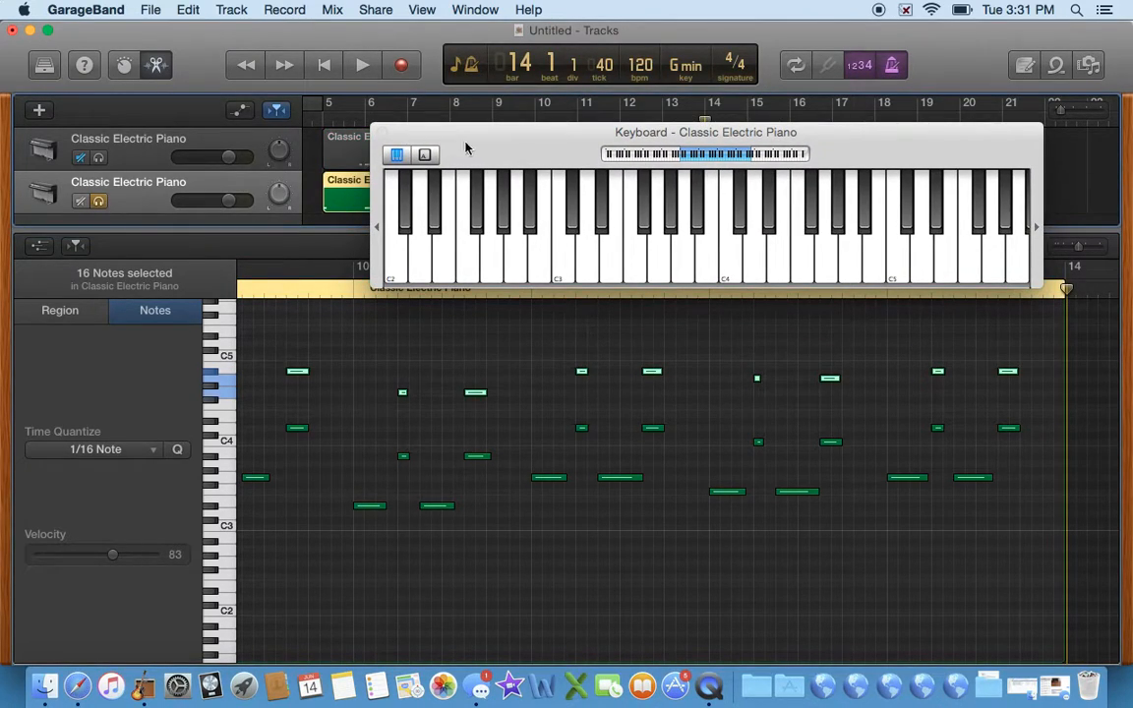
click(362, 65)
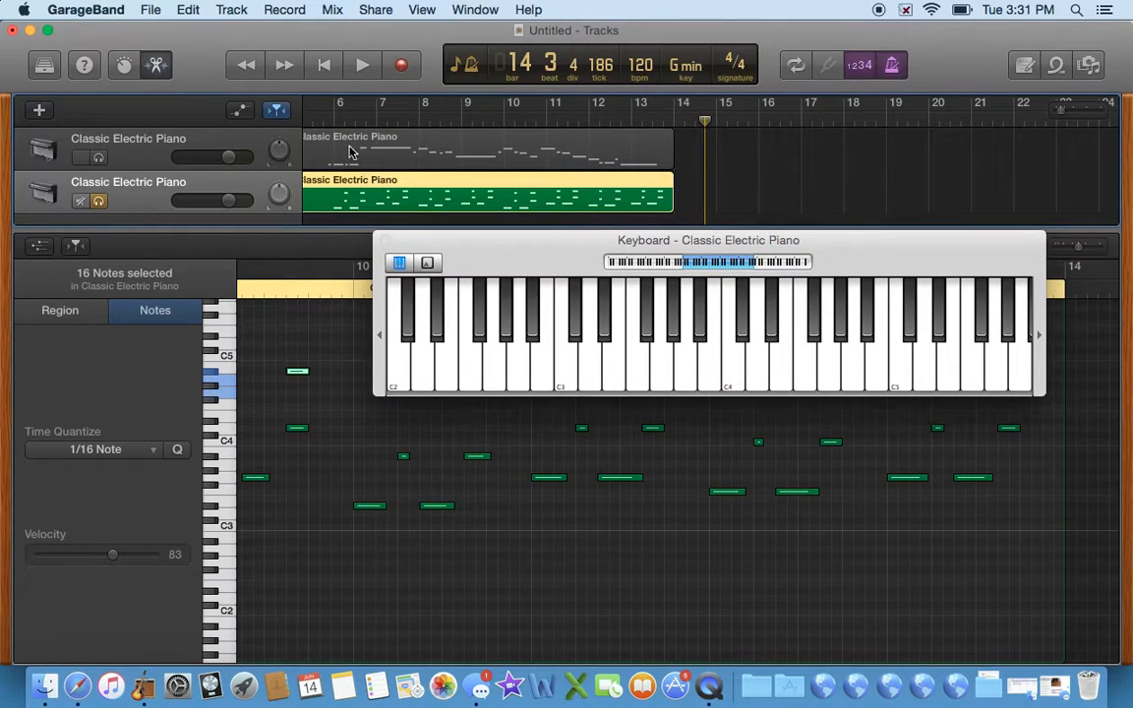
Step: Select all 49 chord notes and drag them down one octave in the Piano Roll
click(361, 65)
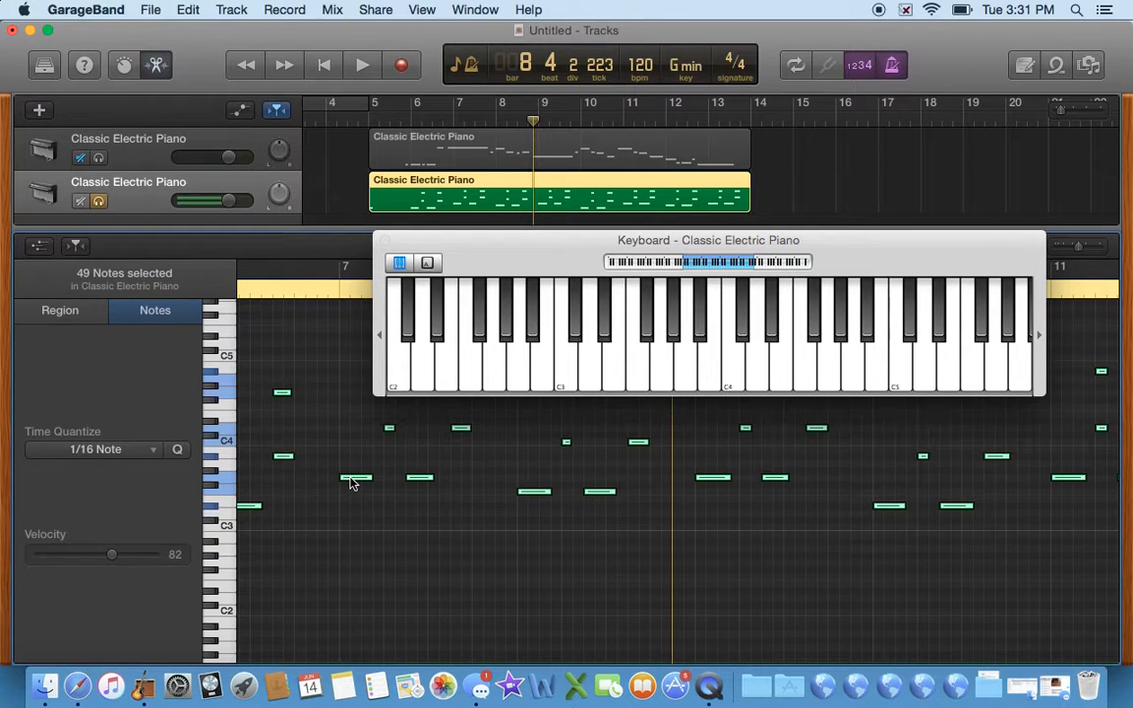
drag(355, 482, 349, 576)
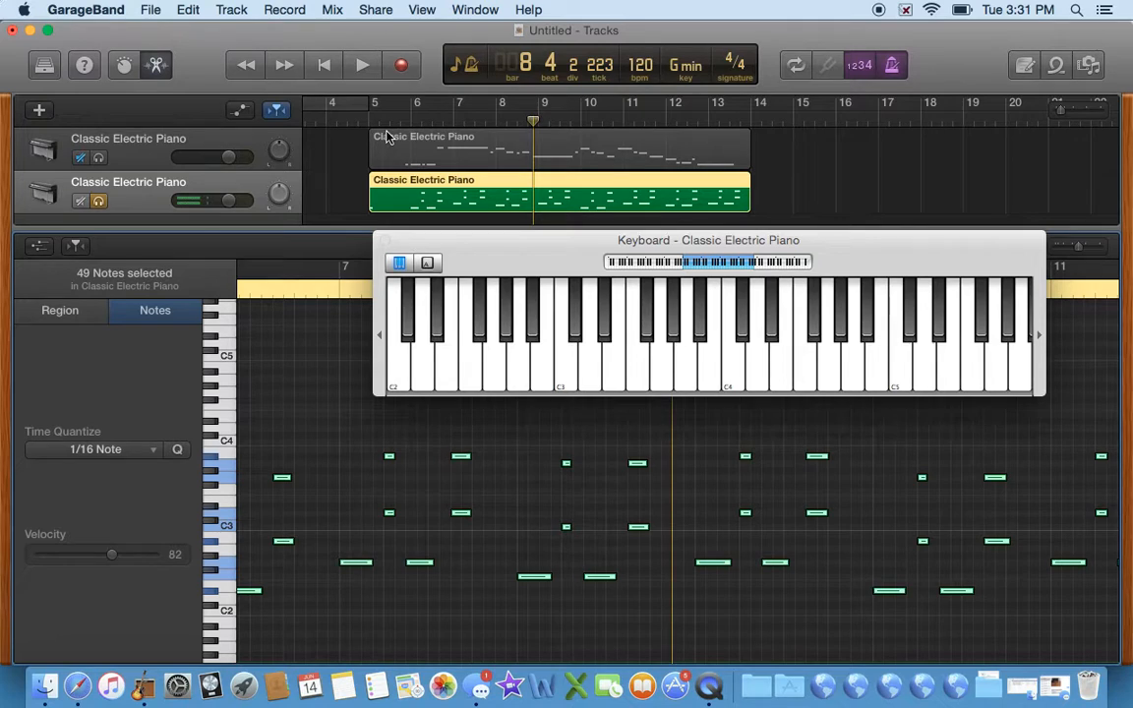
click(361, 64)
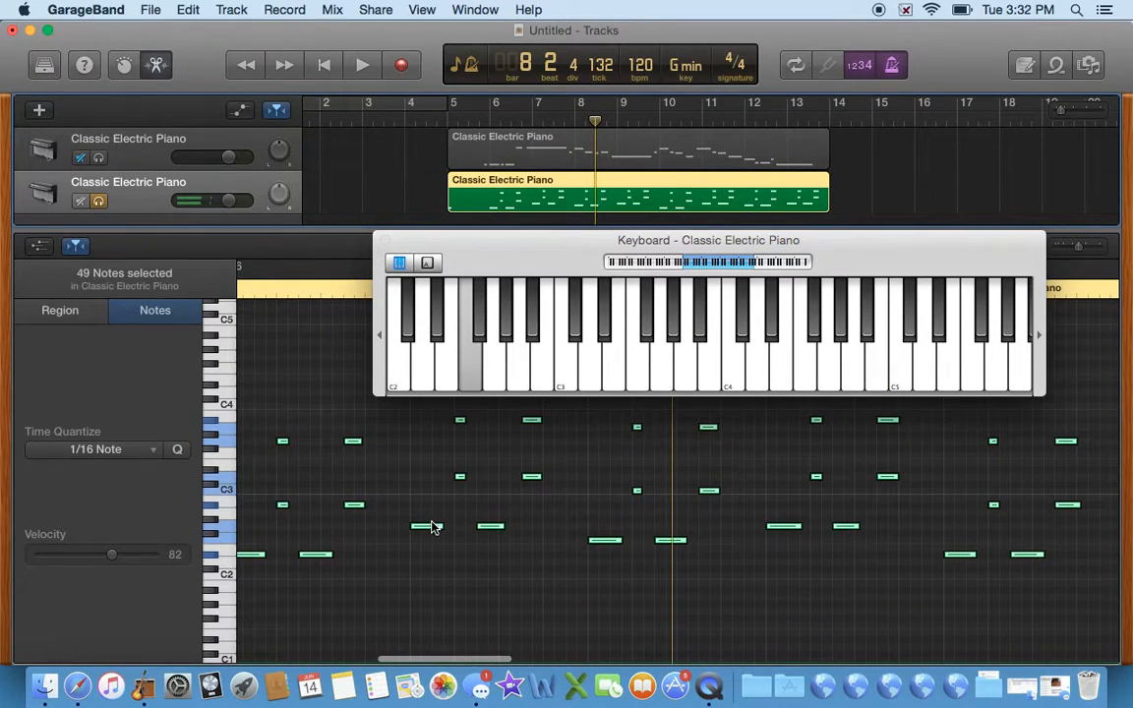
drag(430, 526, 423, 607)
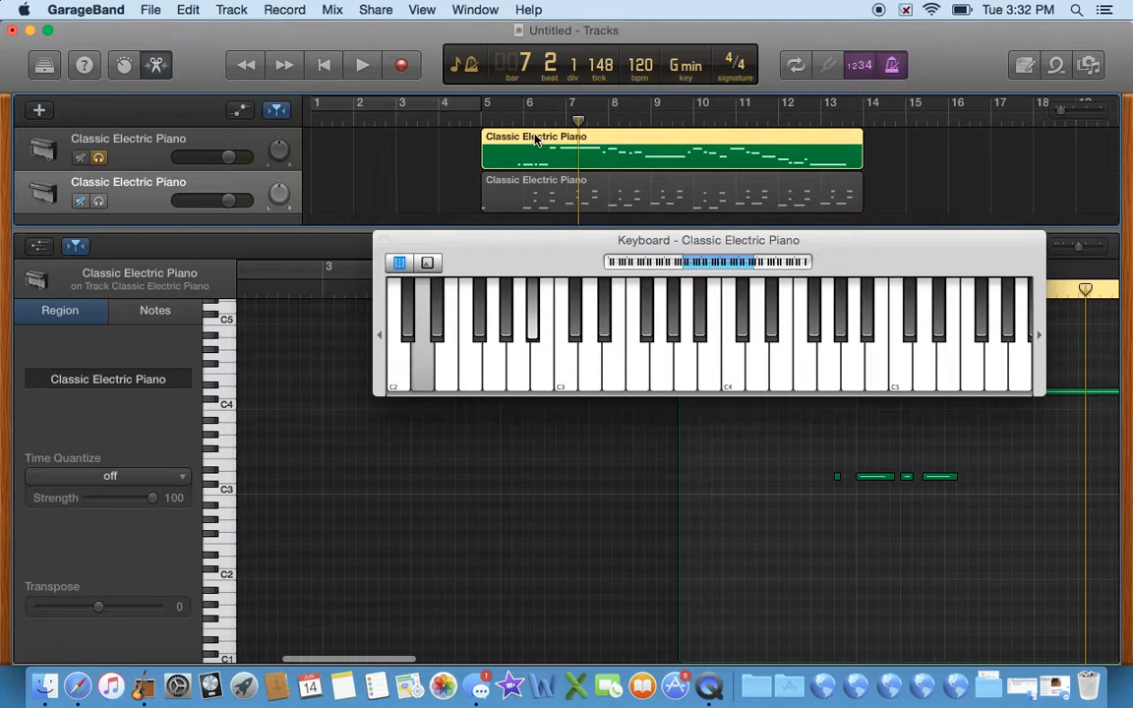
Step: Open the melody region's notes and drag them up one octave
click(362, 65)
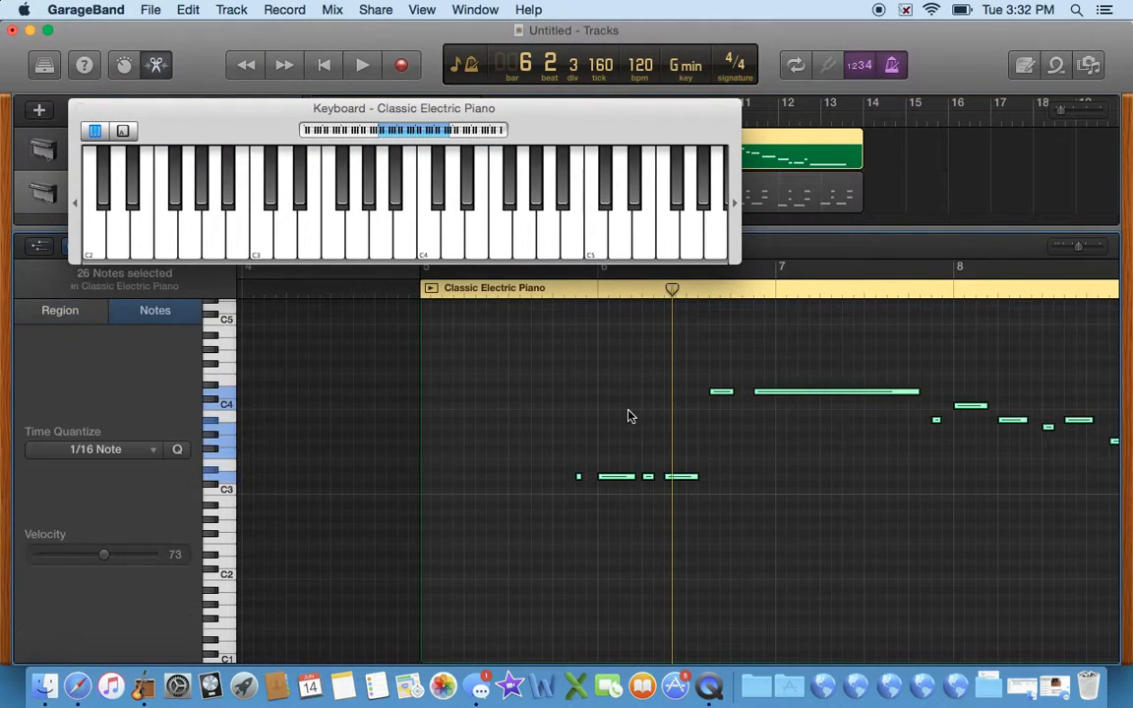
mouse_move(586, 295)
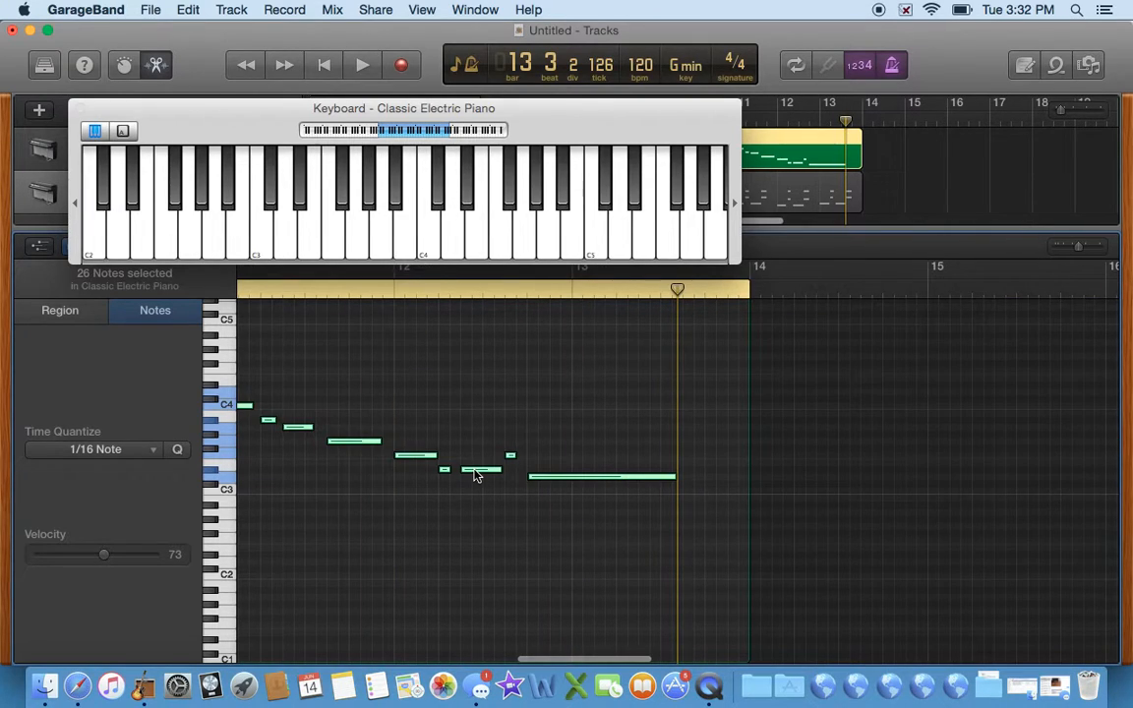
scroll(left, 3)
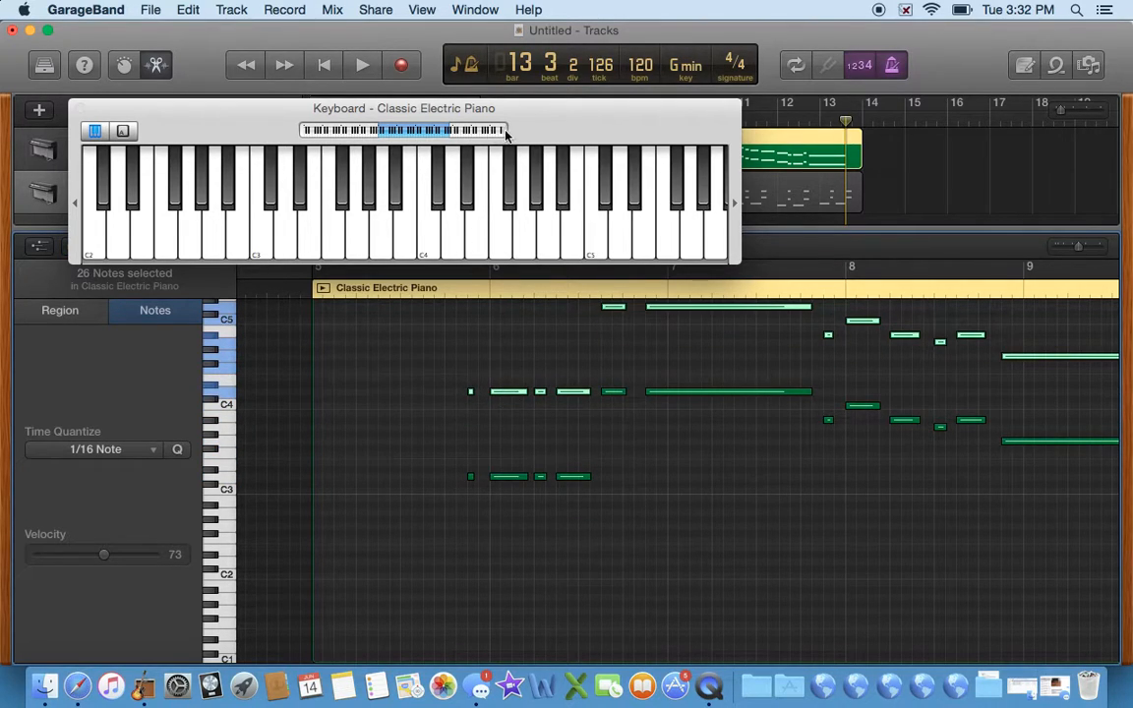
drag(404, 108, 579, 203)
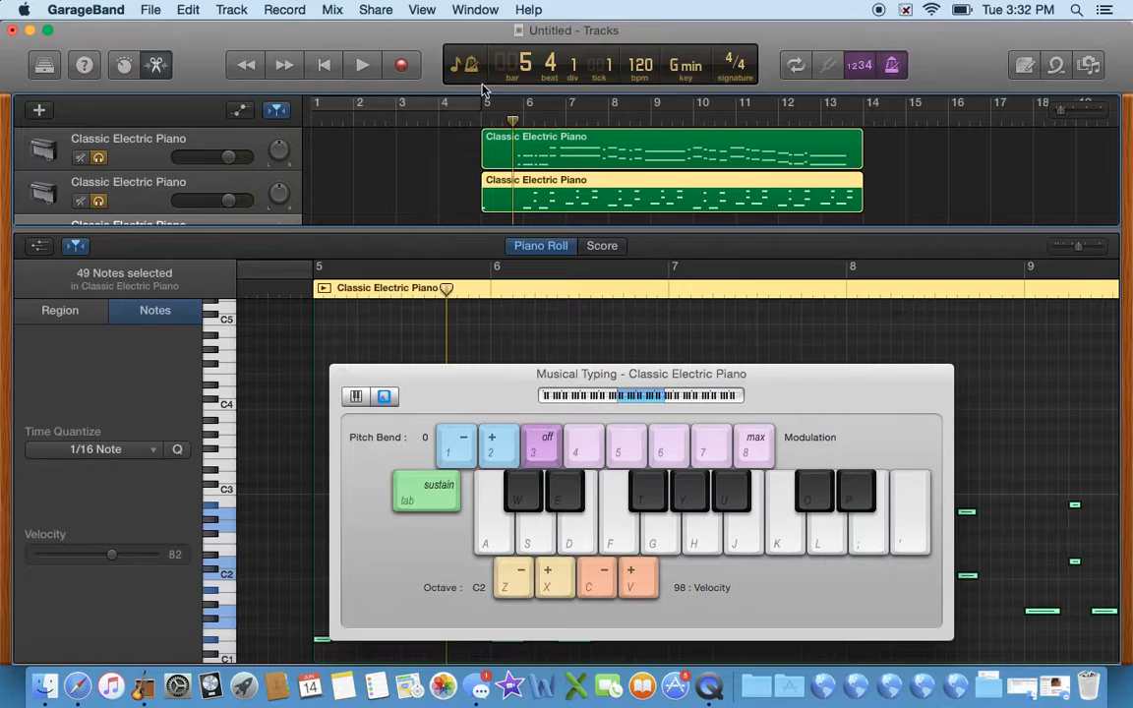
Step: Create a third software instrument track and return the playhead to the song start
click(425, 490)
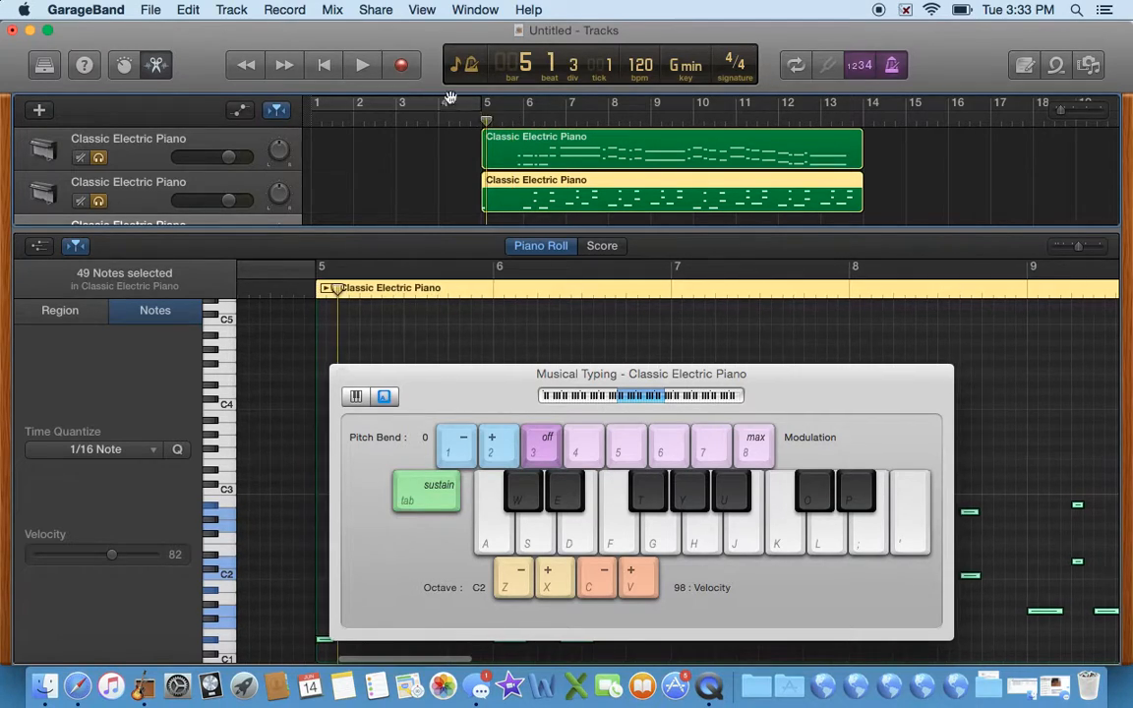
click(361, 64)
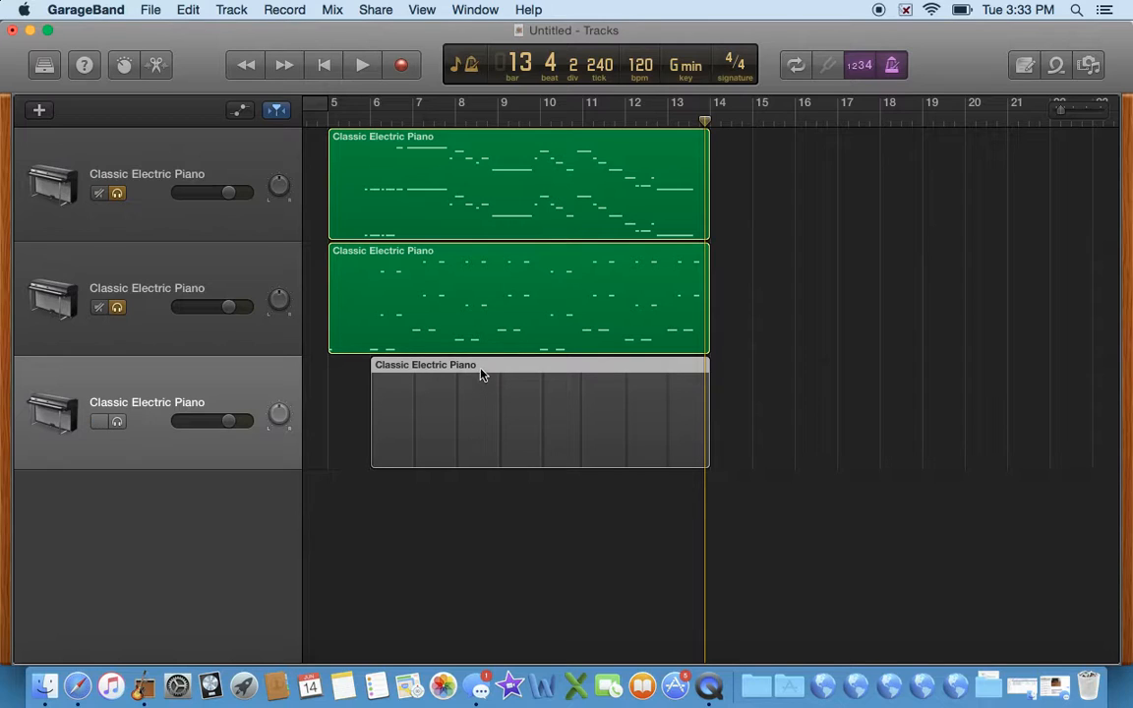
Step: Add the sustain-pedal region to the selection and place the playhead near the region start
click(519, 295)
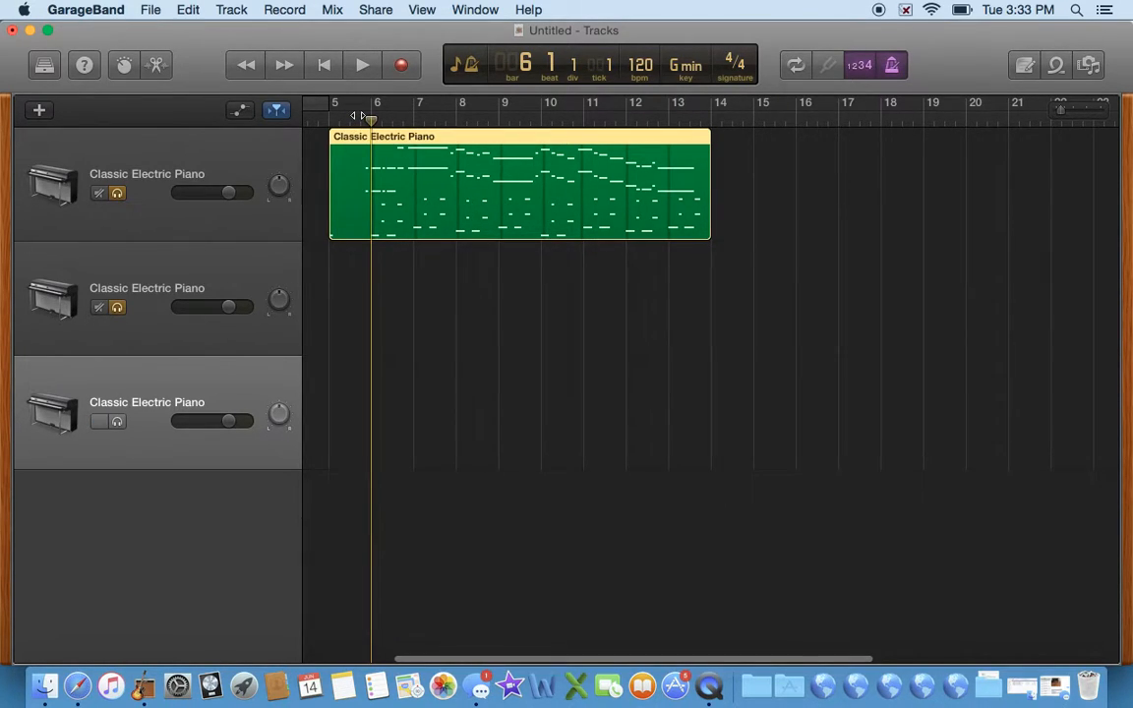
click(362, 65)
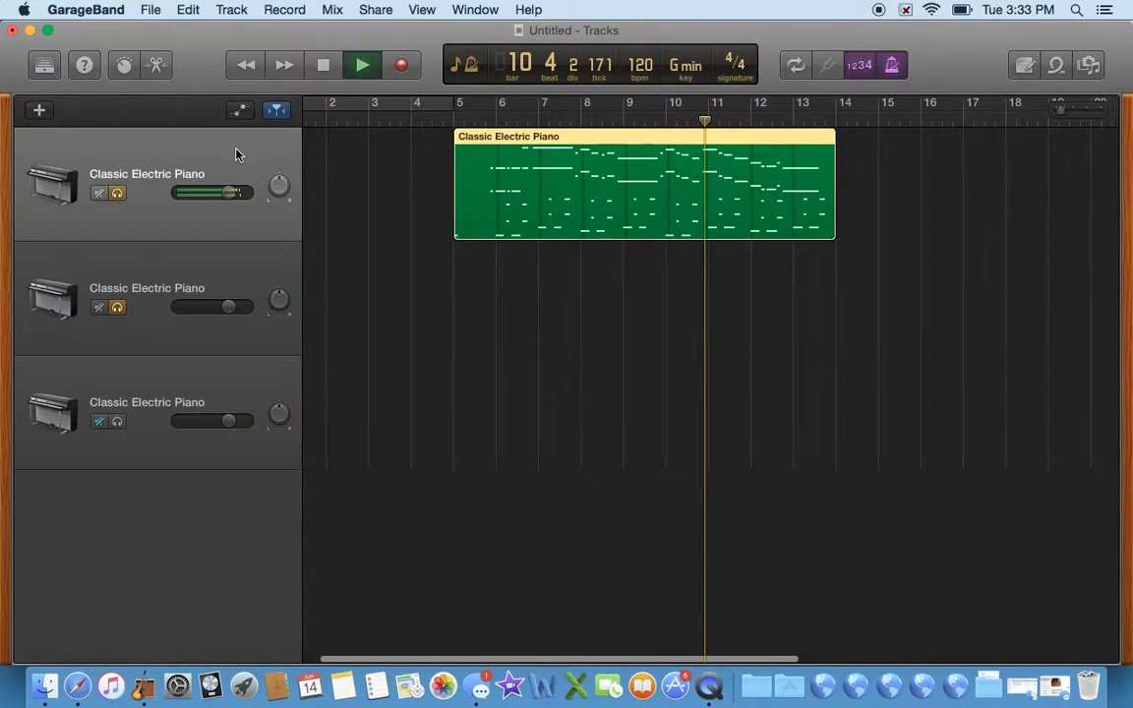
Step: Choose Piano > Steinway Grand Piano from the Library and drag the LCD tempo to 177 bpm
click(43, 65)
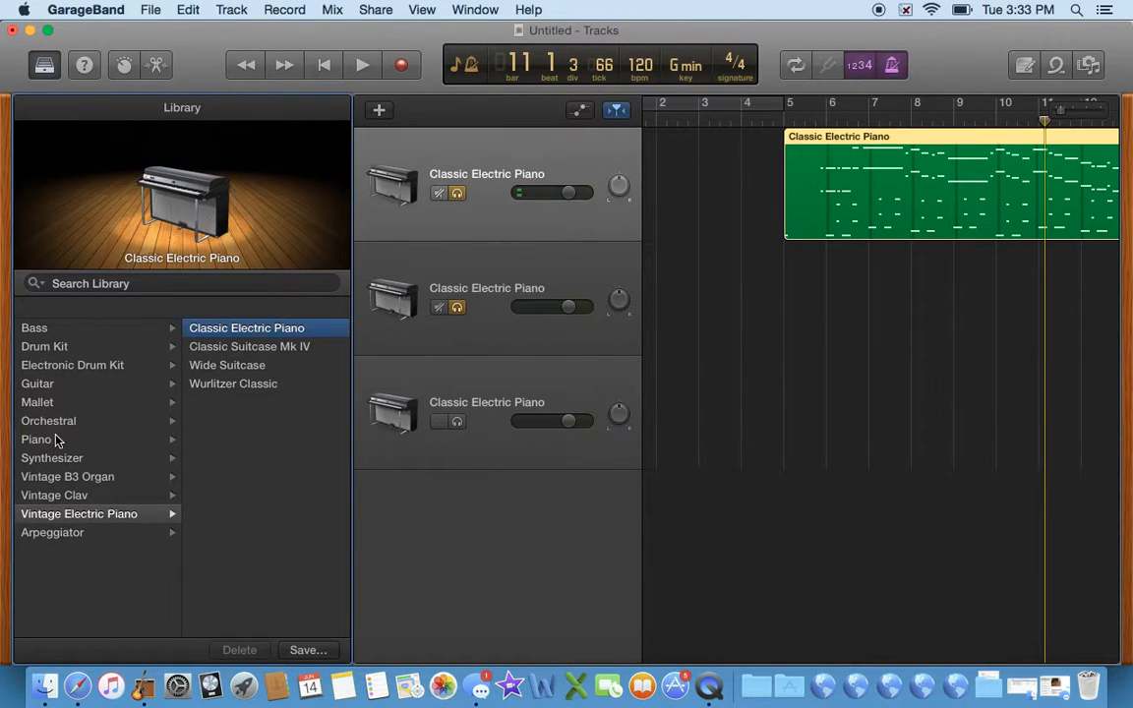
click(36, 440)
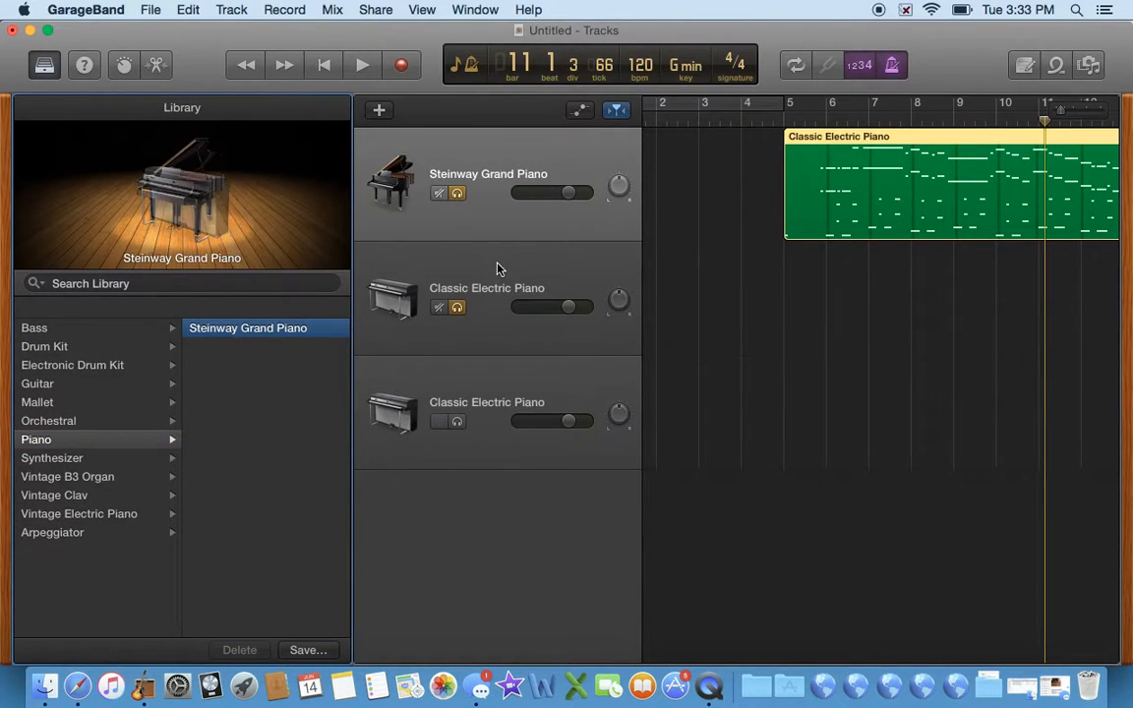
click(362, 65)
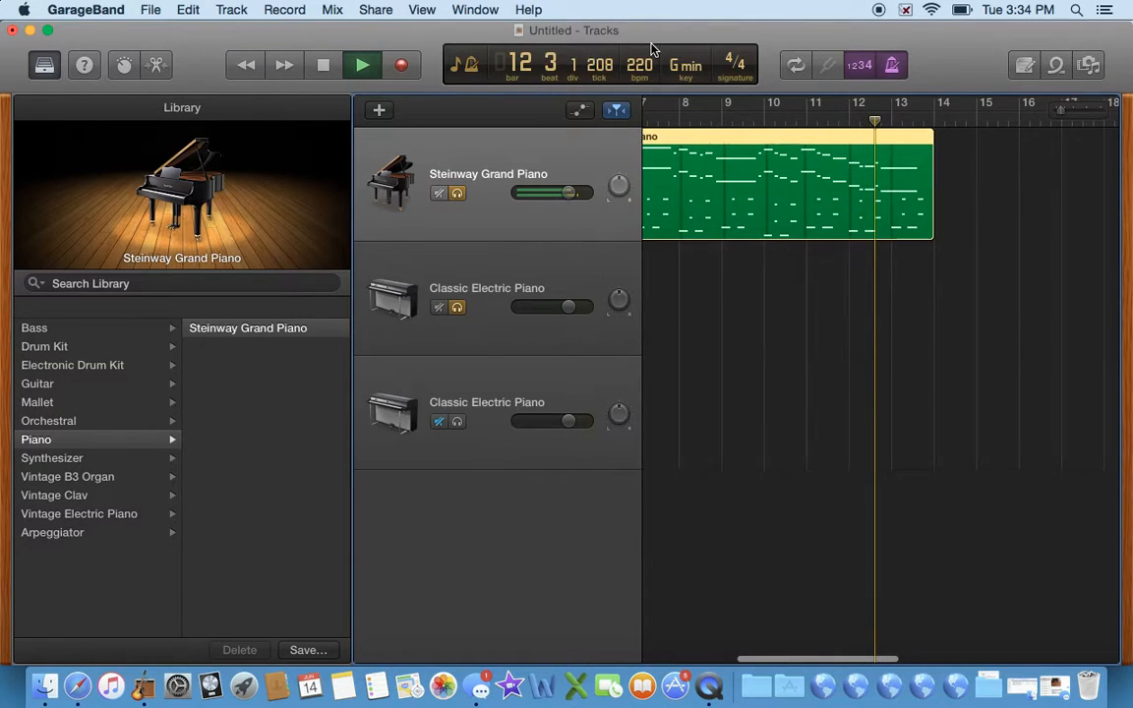
click(362, 65)
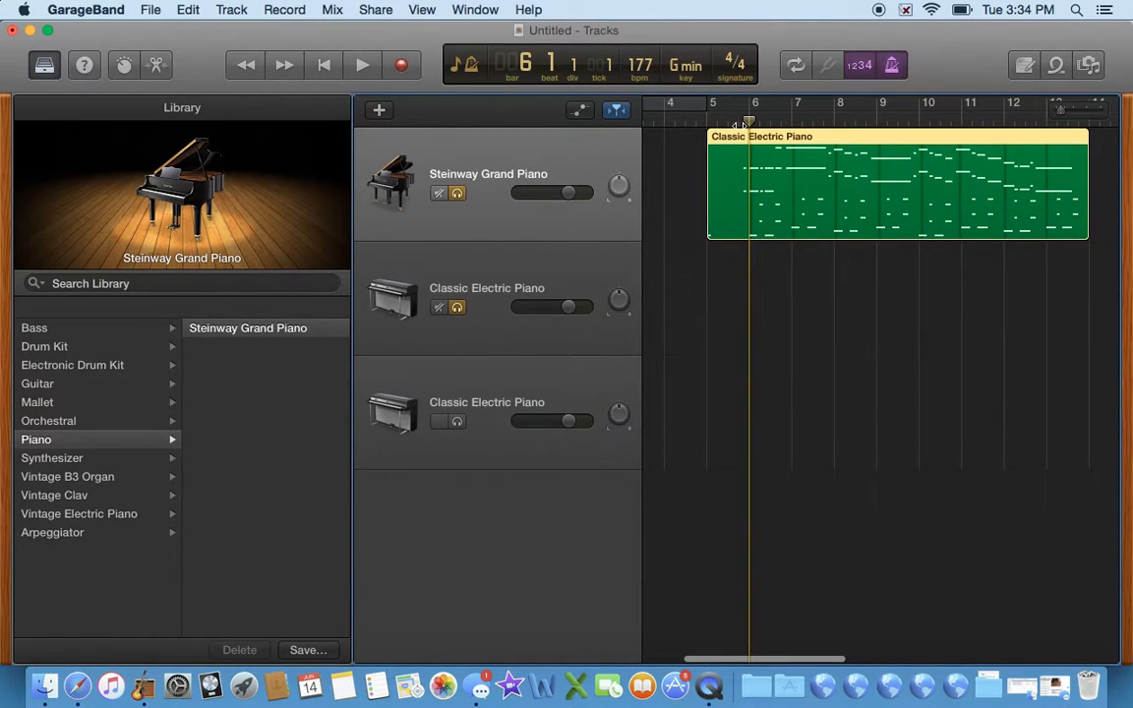
click(362, 65)
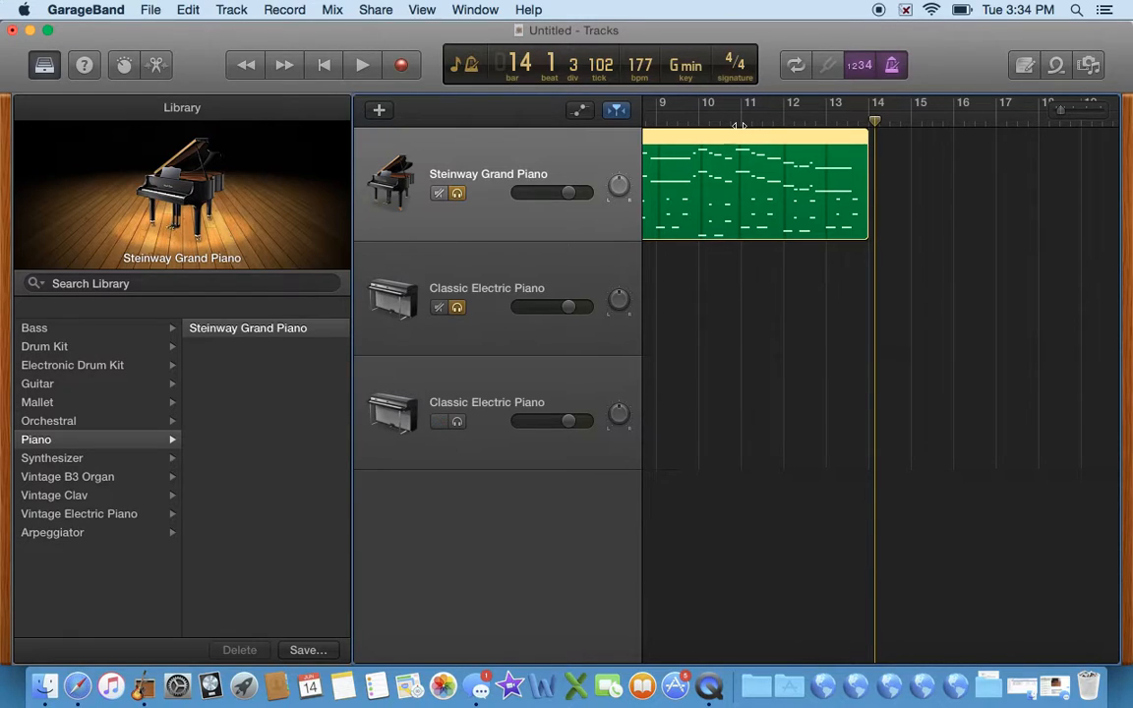
click(439, 421)
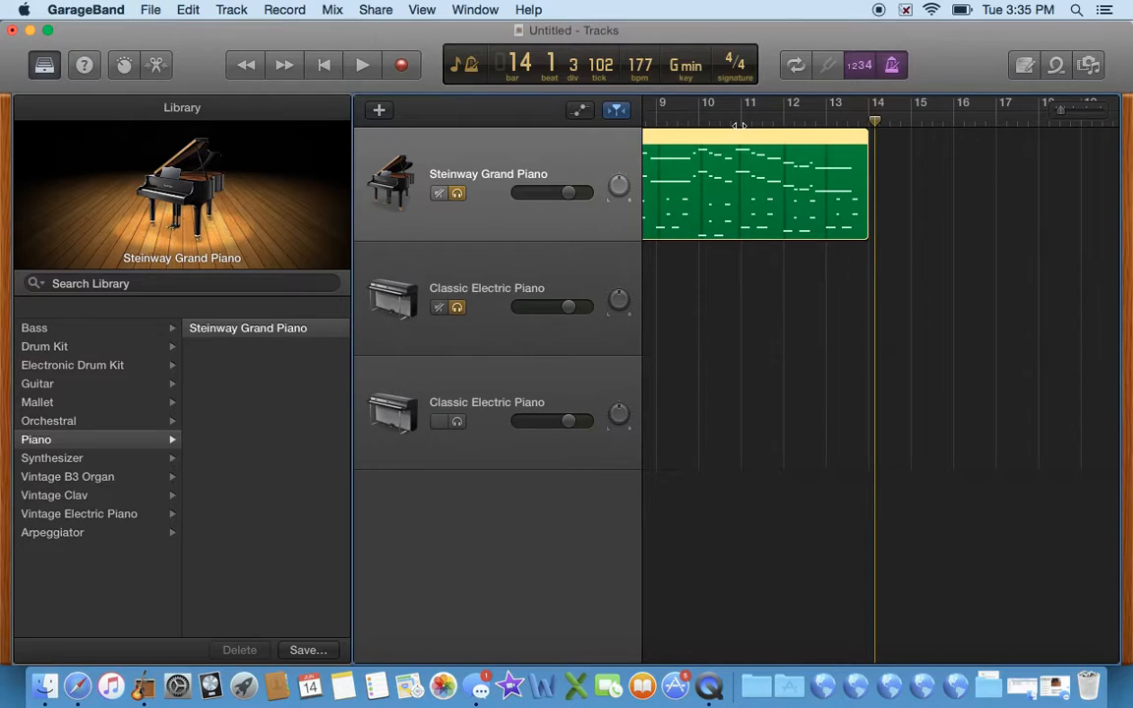
click(439, 421)
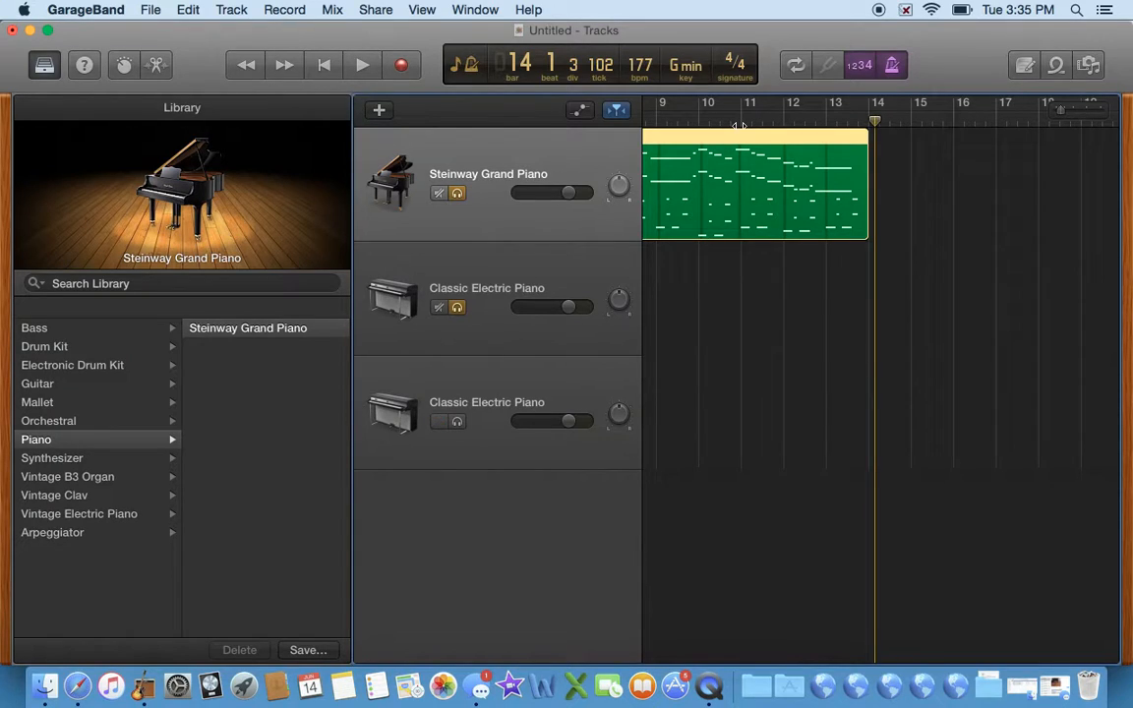
click(438, 421)
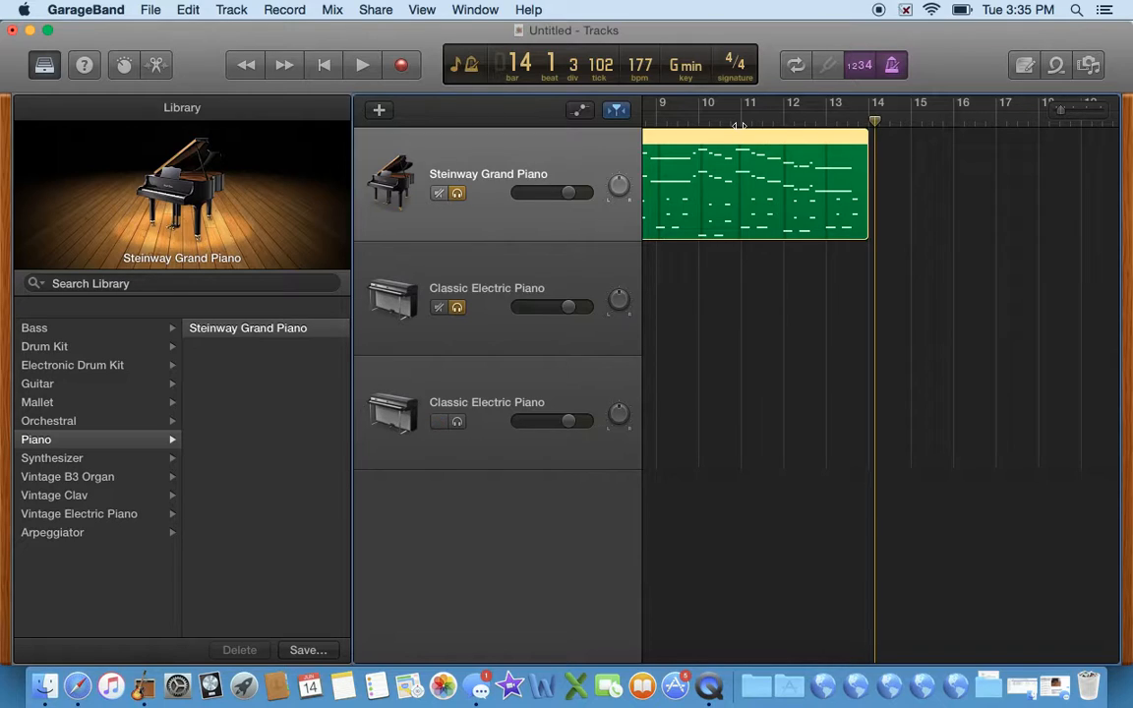
click(439, 422)
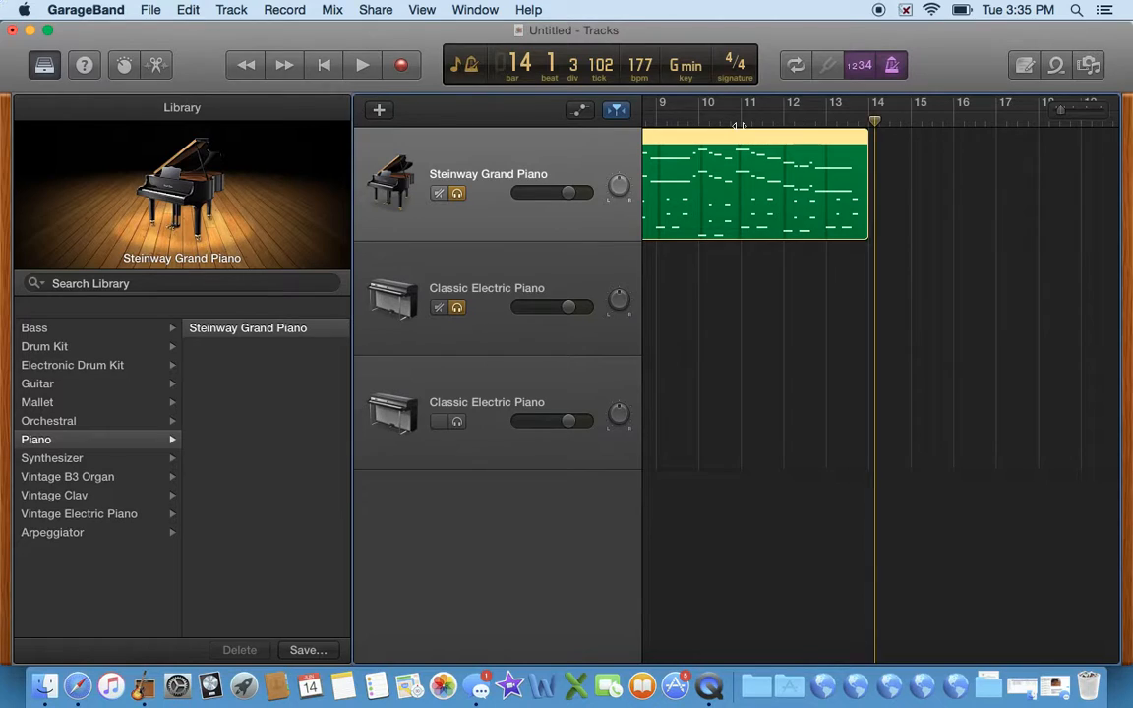
click(438, 421)
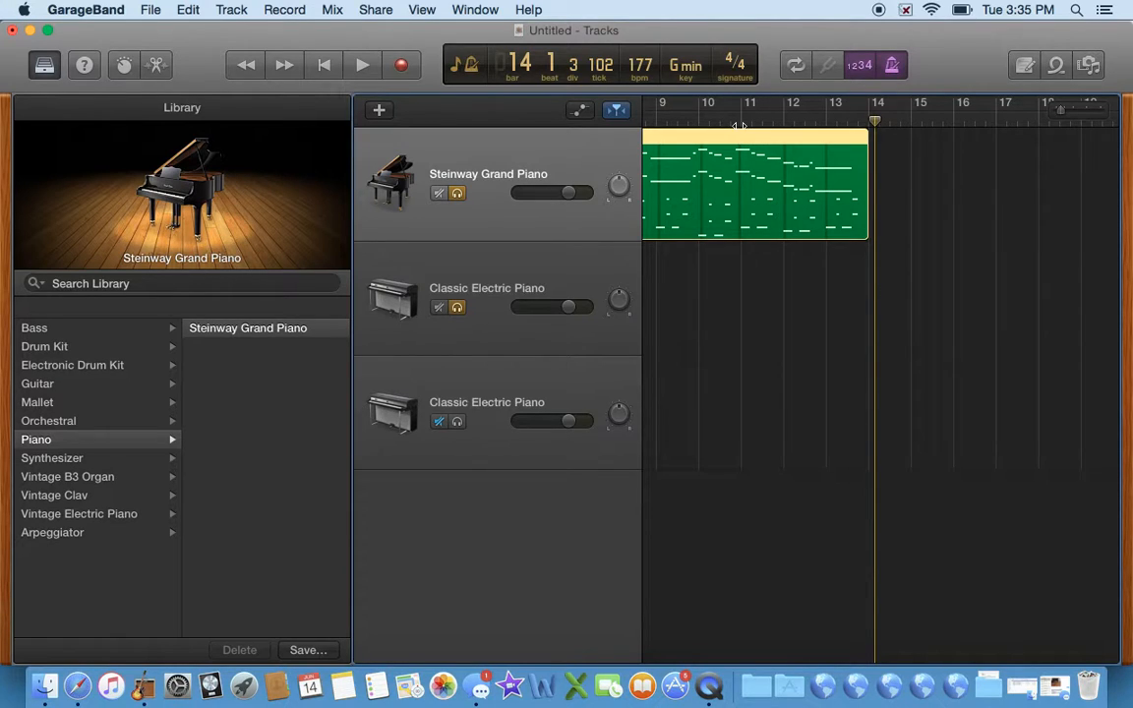